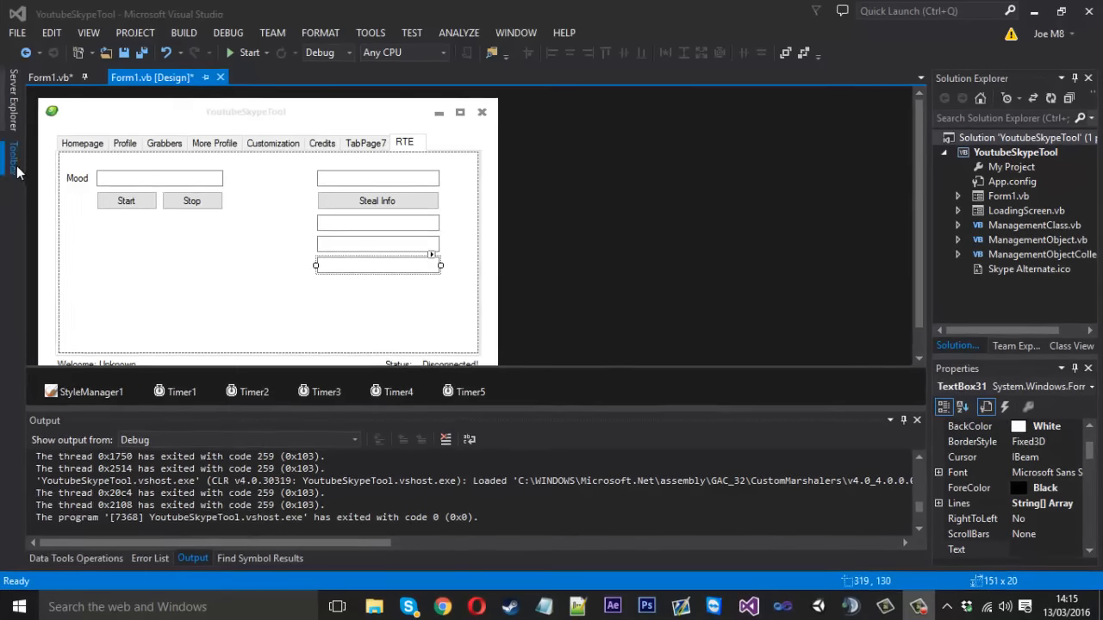
Place a TrackBar on the RTE tab under the mood controls, widen it, and review its Minimum/Maximum properties.
left_click(12, 159)
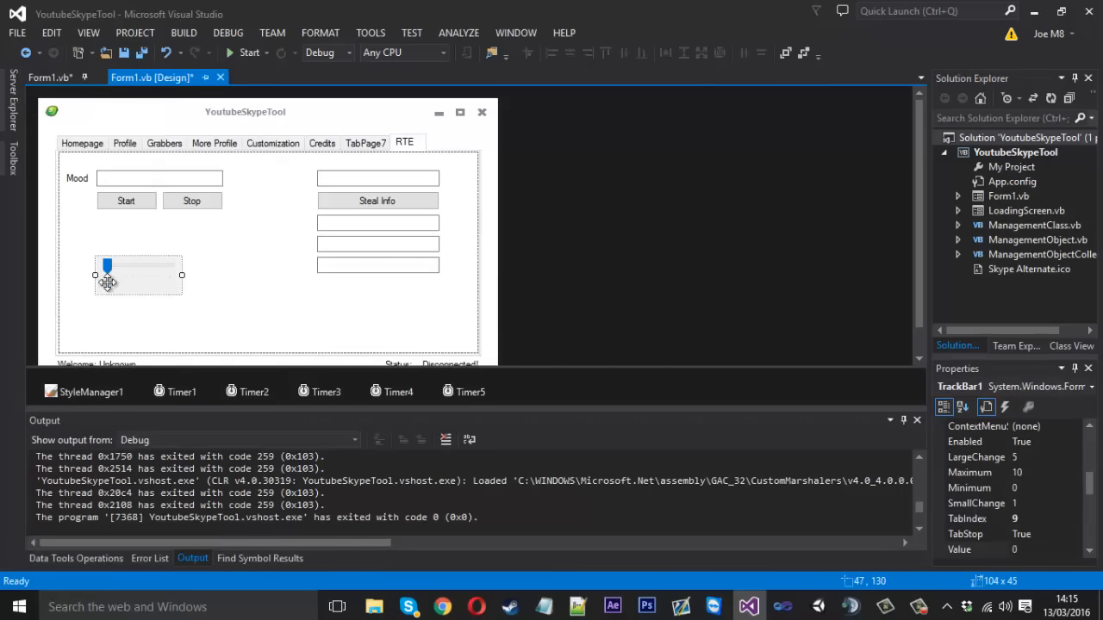
left_click_drag(183, 275, 221, 278)
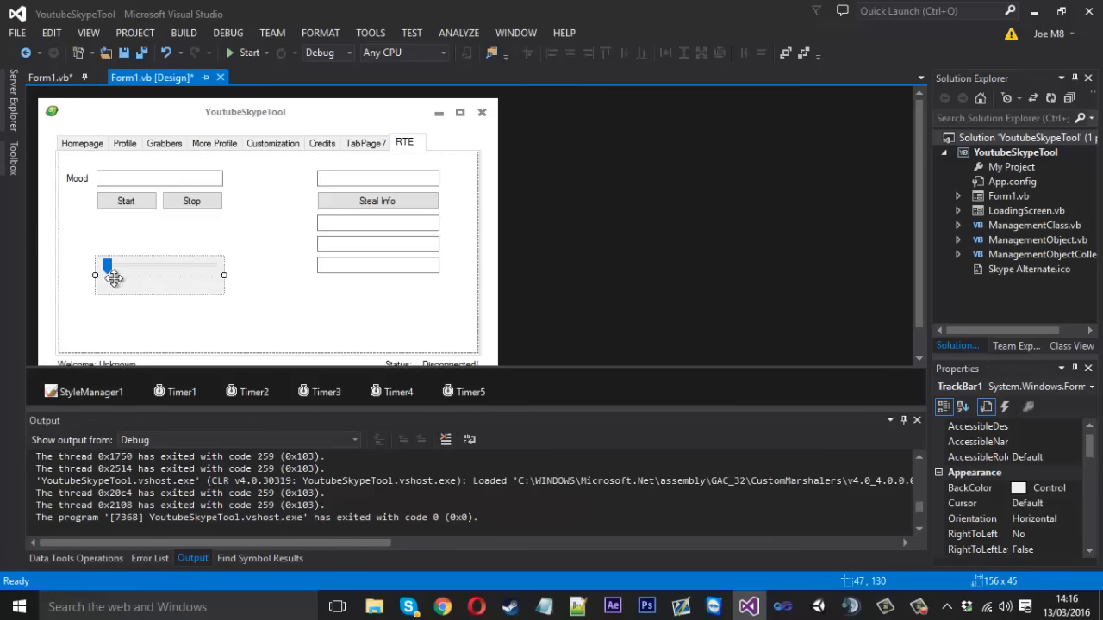
mouse_move(199, 277)
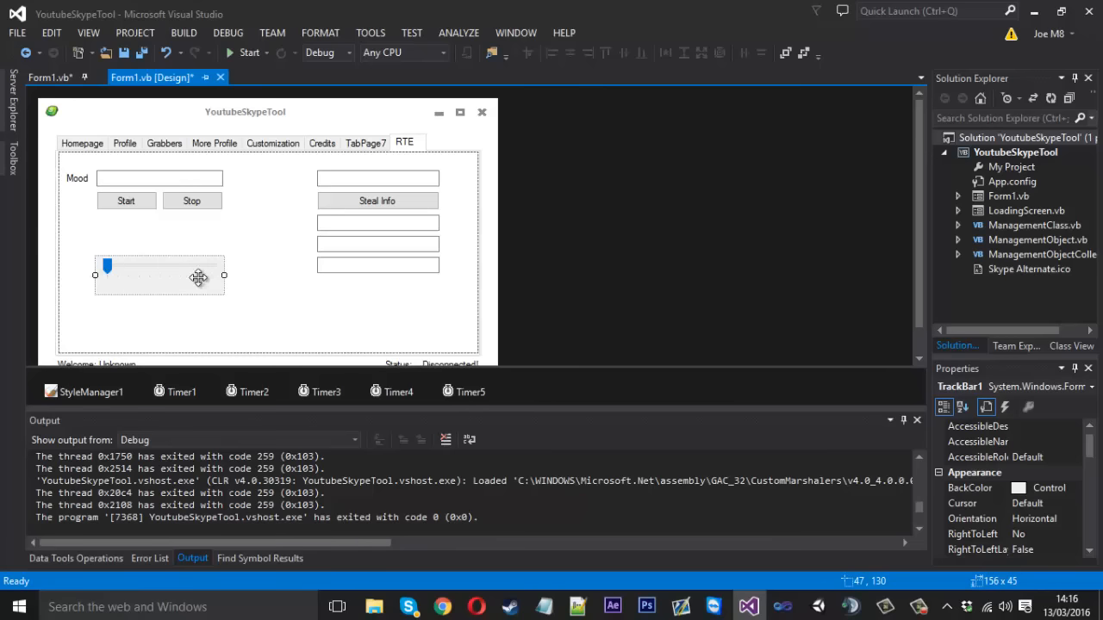
scroll("down", 3)
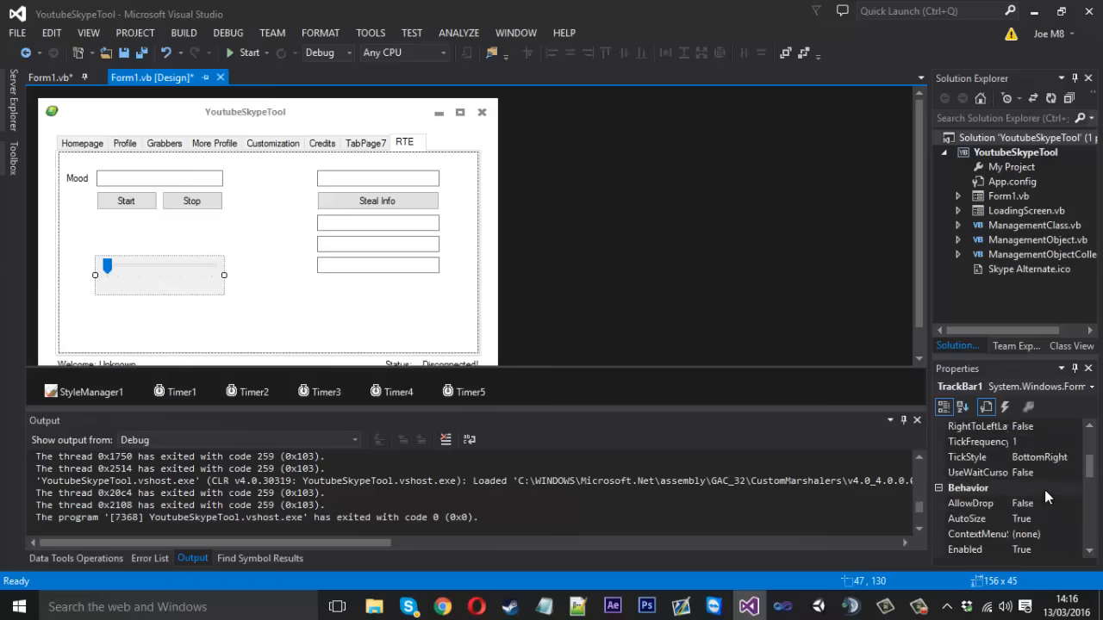
scroll("down", 3)
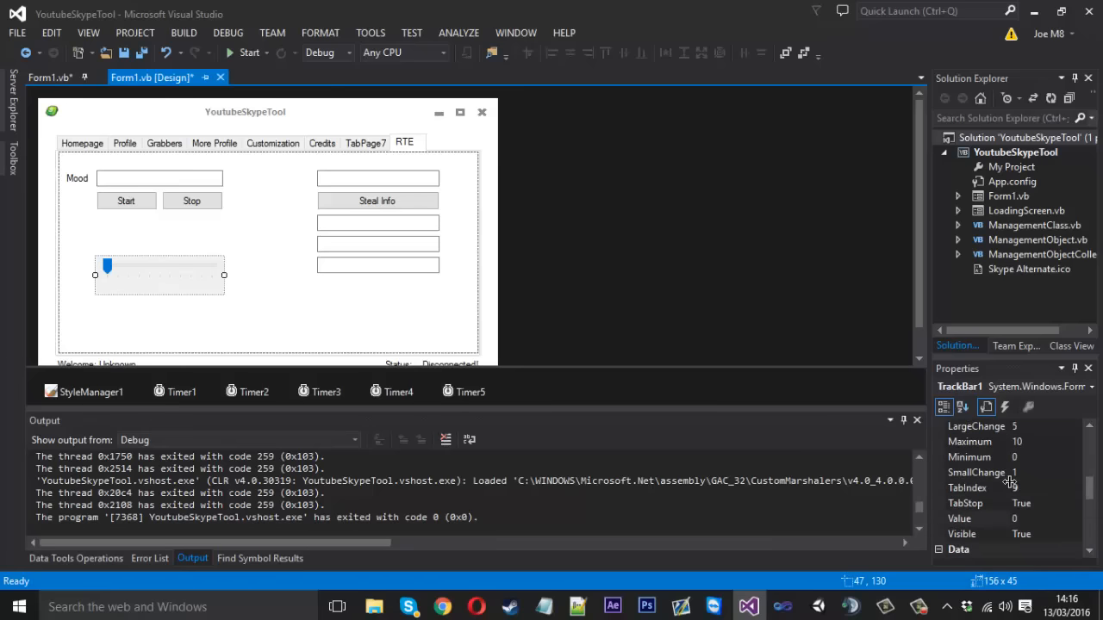
scroll("up", 3)
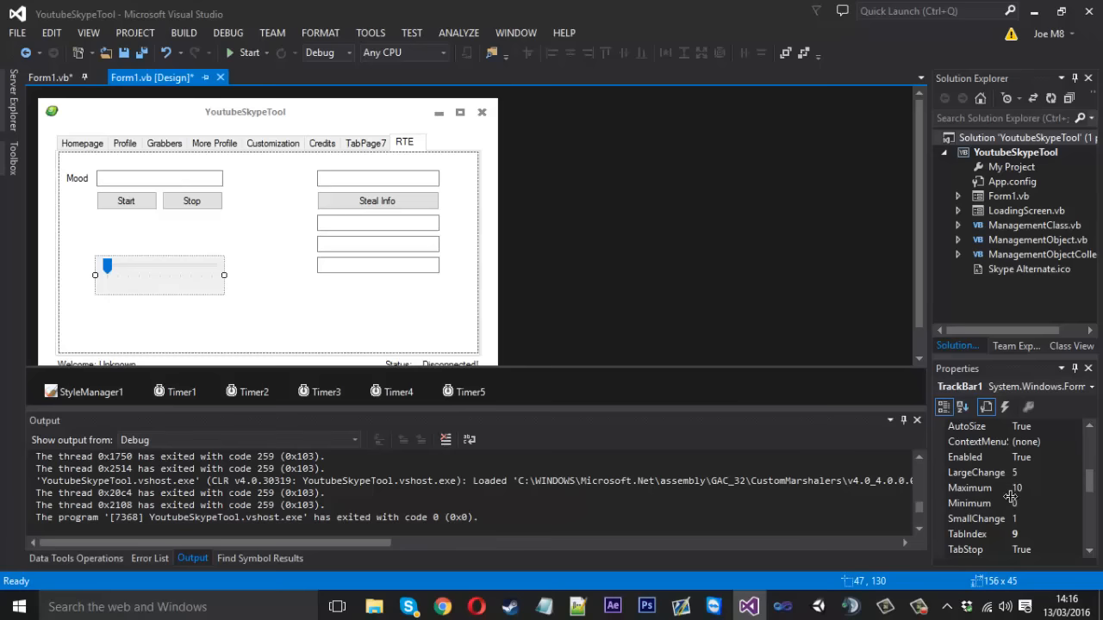
mouse_move(231, 304)
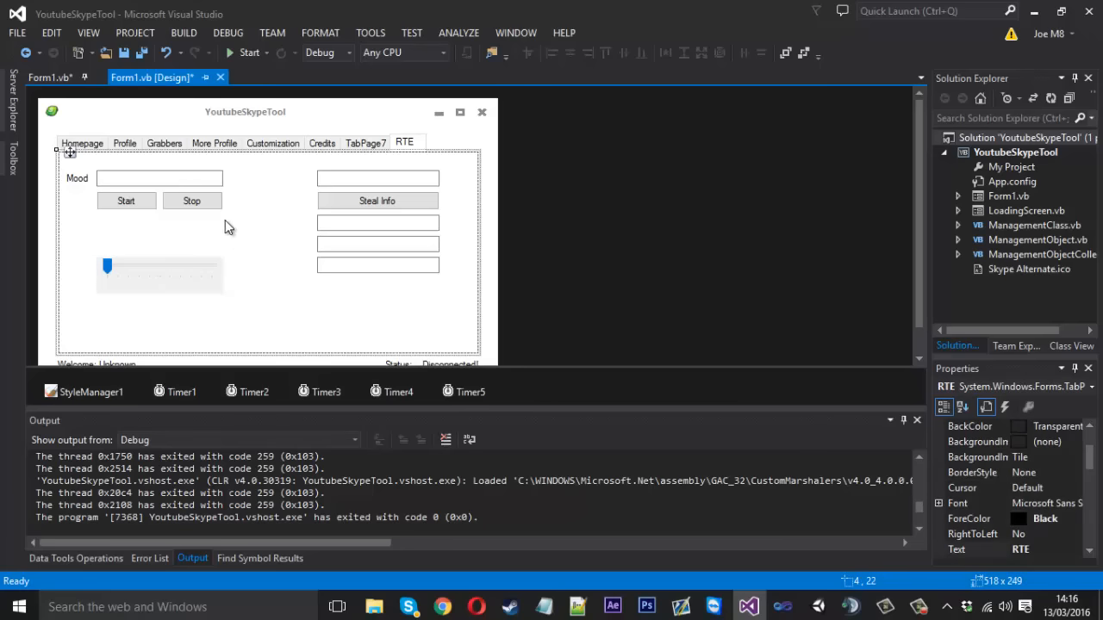
Add Start and Stop buttons beneath the TrackBar and create an empty Timer5_Tick handler.
left_click(126, 200)
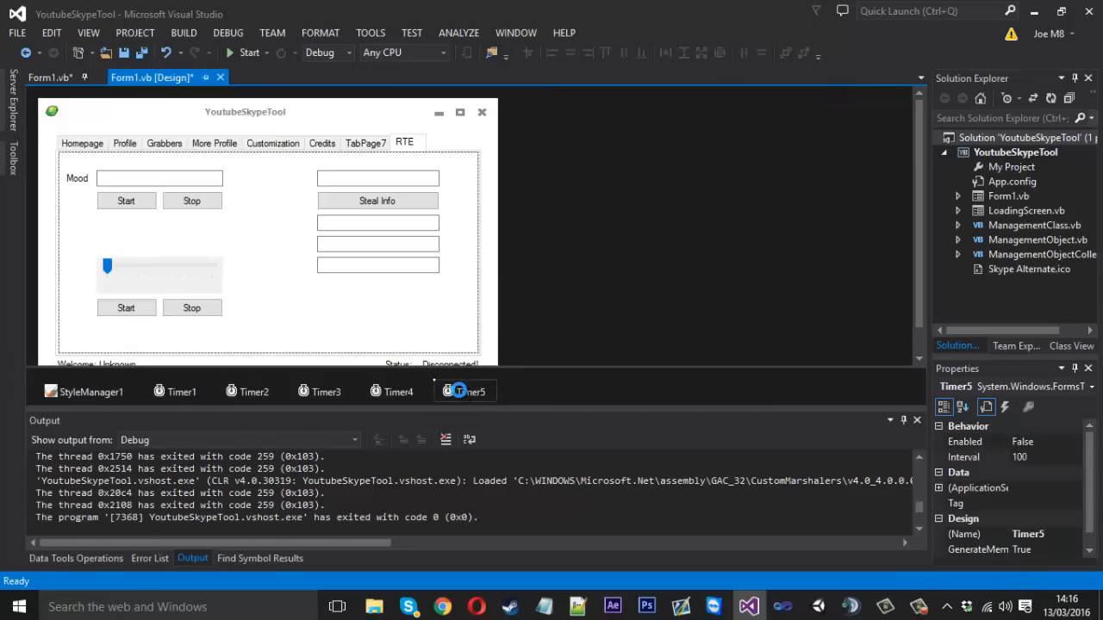
double_click(465, 391)
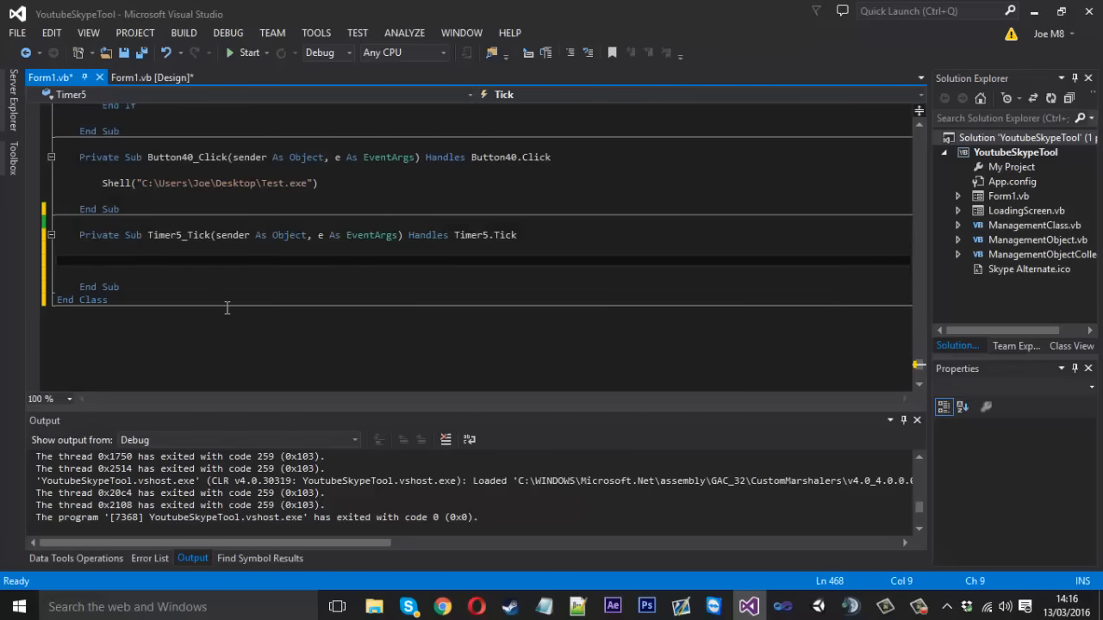
left_click(151, 75)
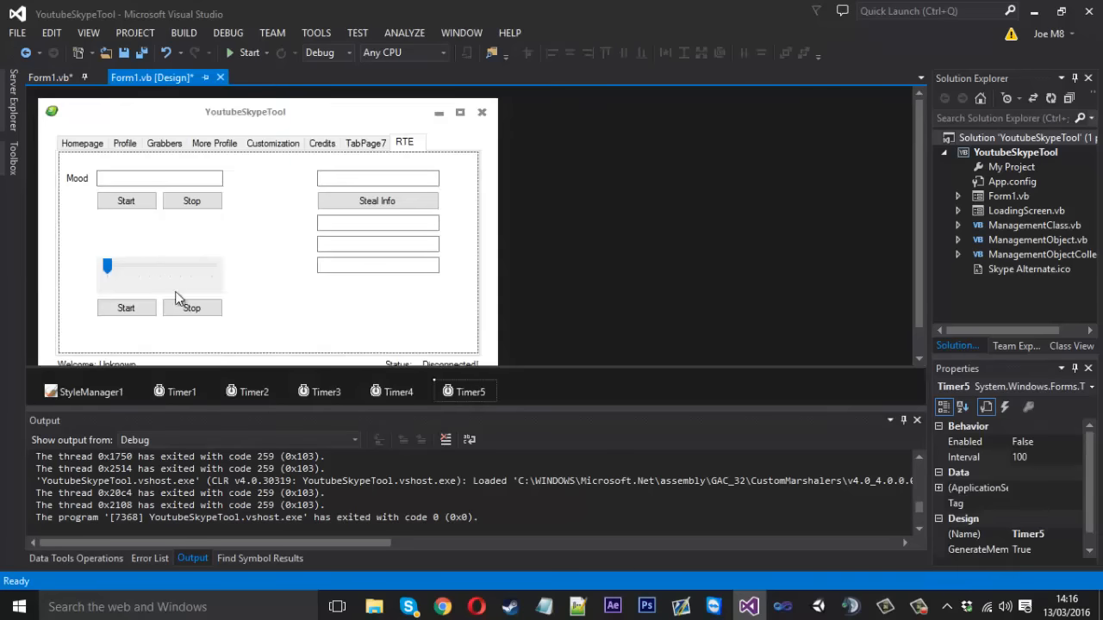
Write four AxSkype1.CurrentUserProfile.MoodText lines in Timer5_Tick setting the mood to "1" through "4".
double_click(466, 391)
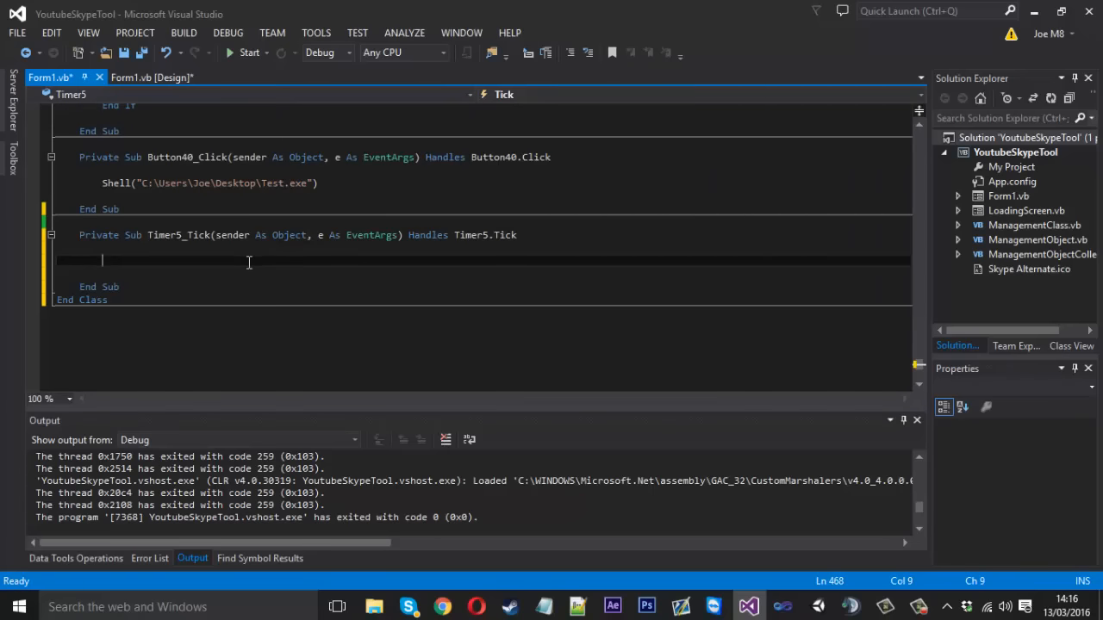
type("AxSk")
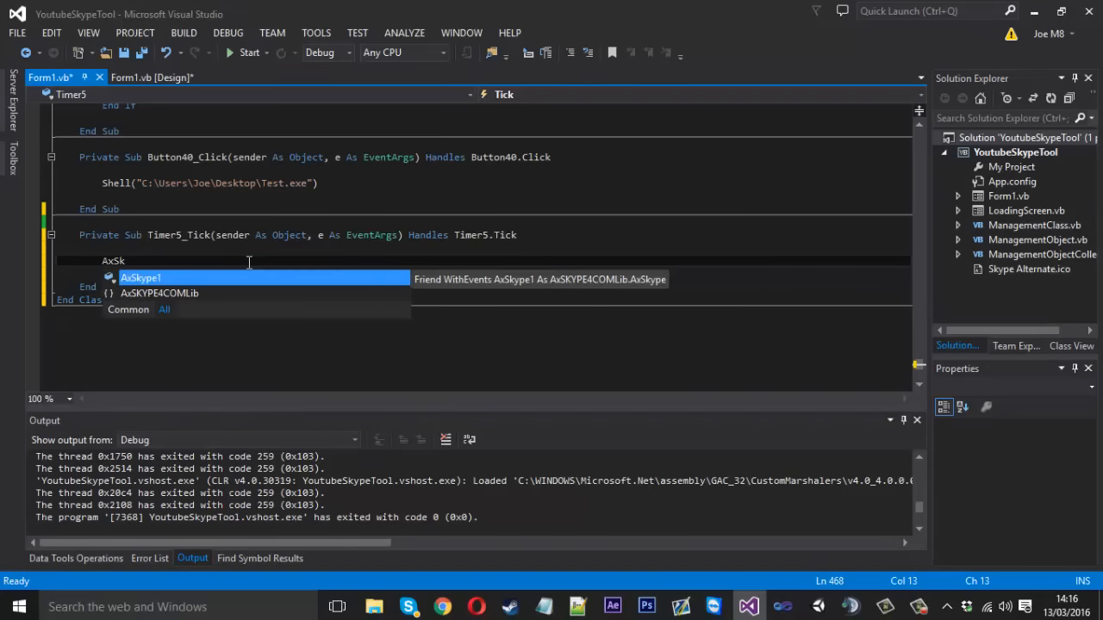
type("1.CurrentUserProfile.MoodText =")
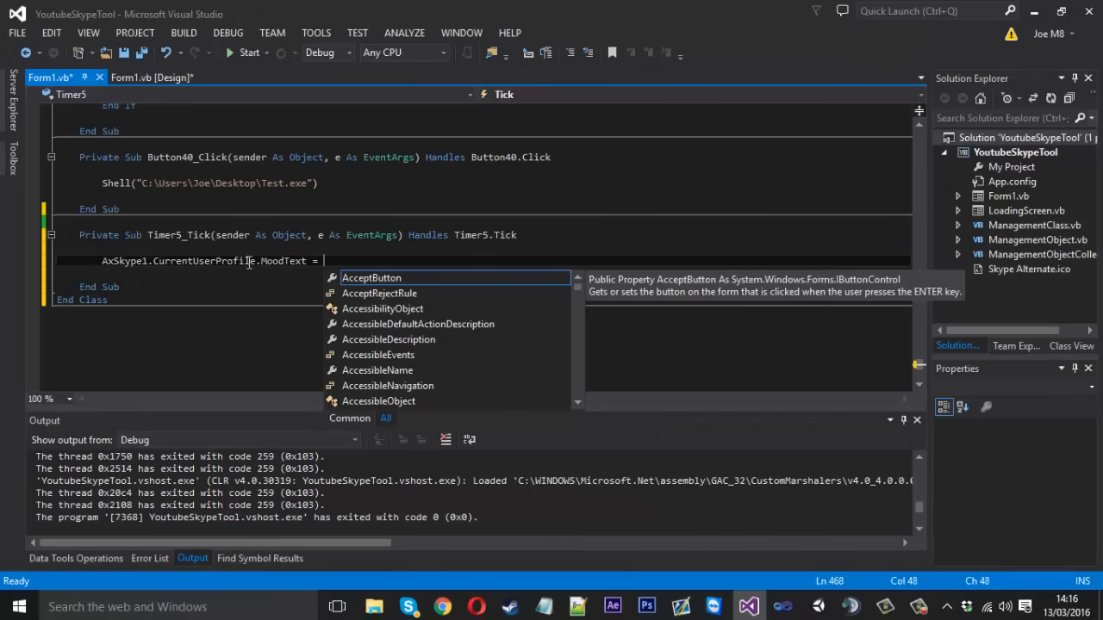
type("\"1\"")
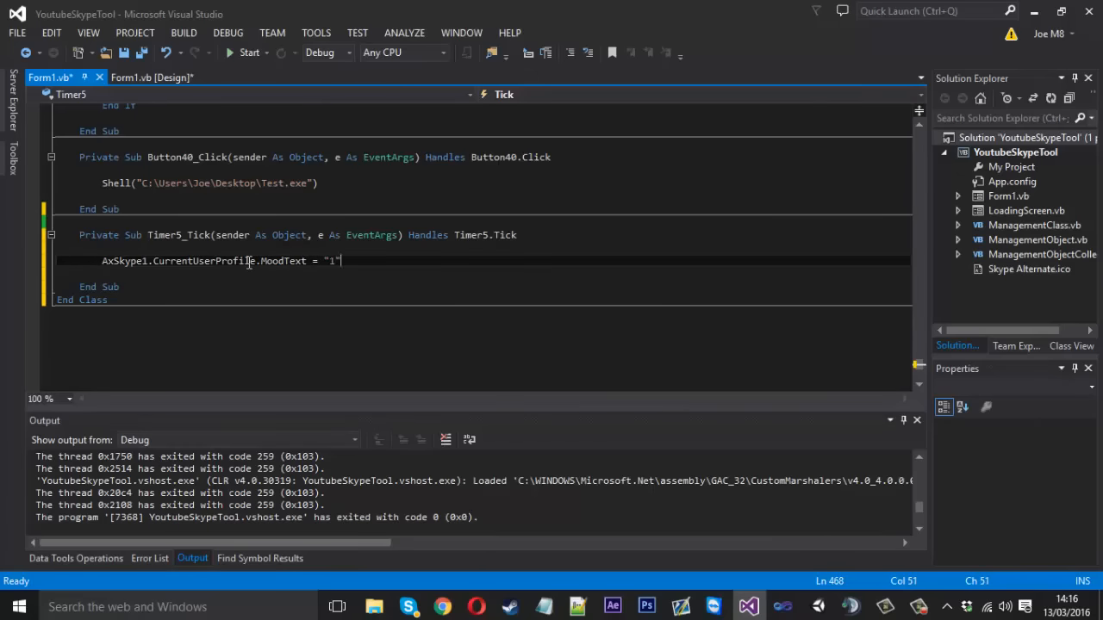
key("Return")
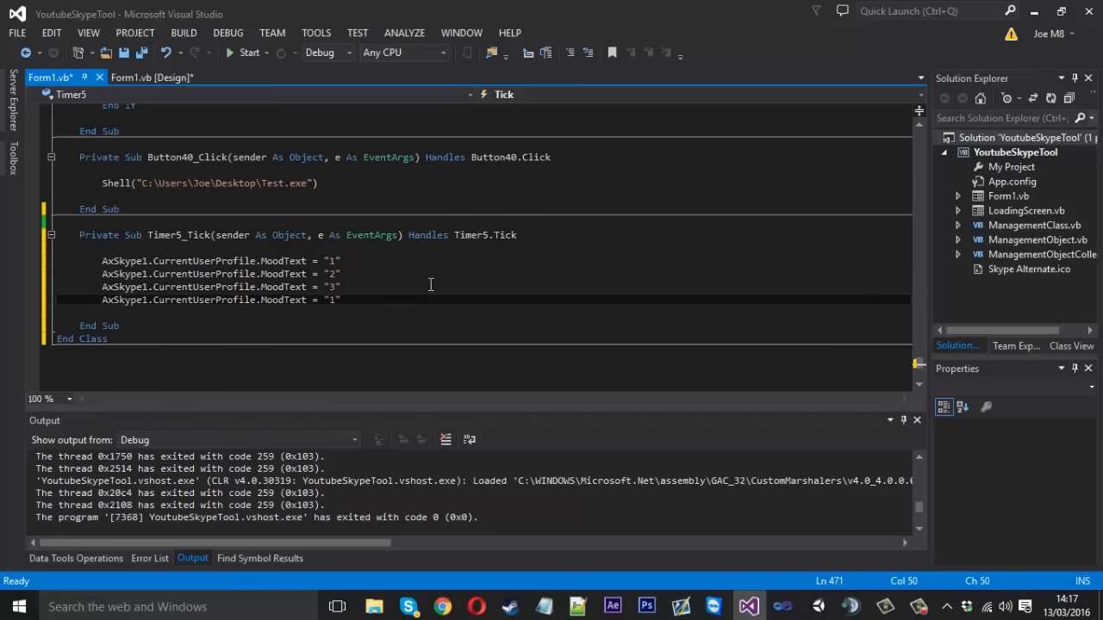
type("4")
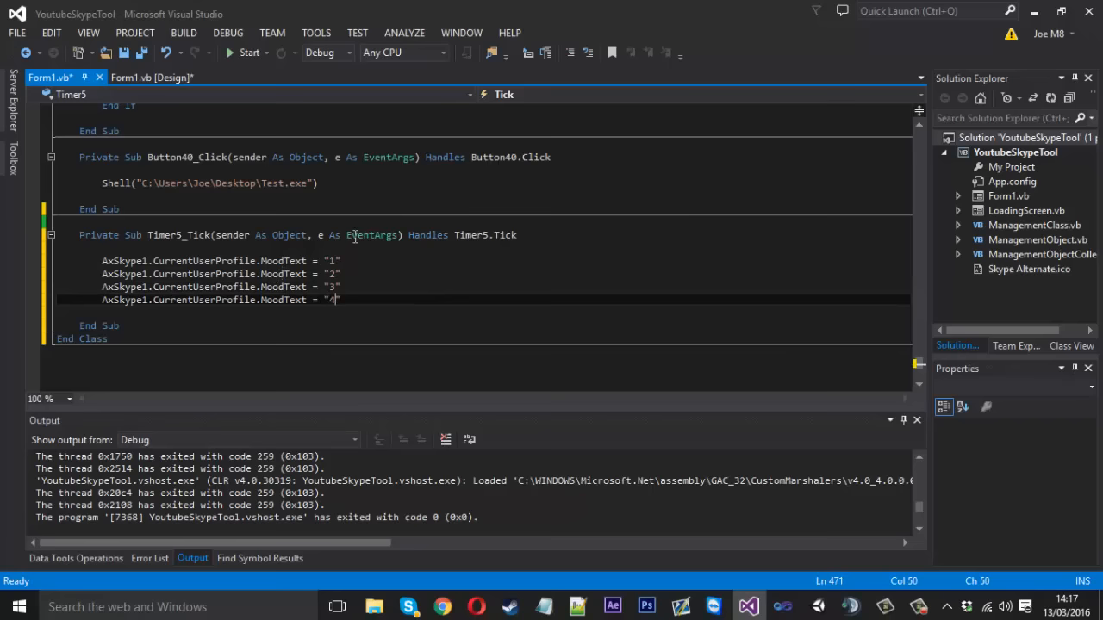
left_click(355, 260)
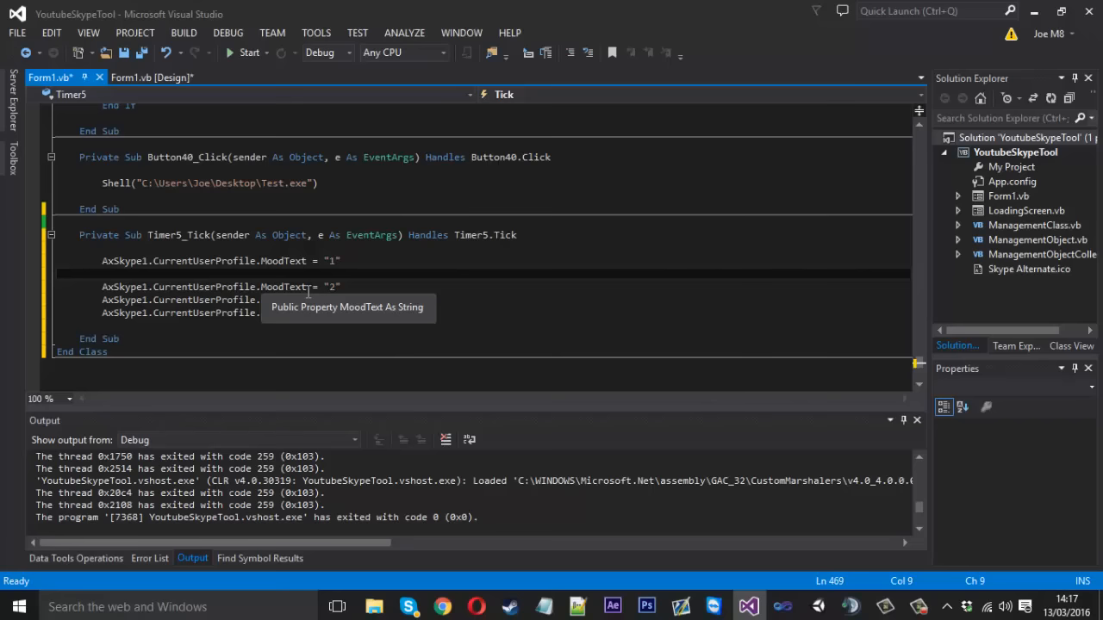
Insert System.Threading.Thread.Sleep(TrackBar1.Value) after the MoodText = "1" line, replacing a typed numeric delay.
left_click(104, 273)
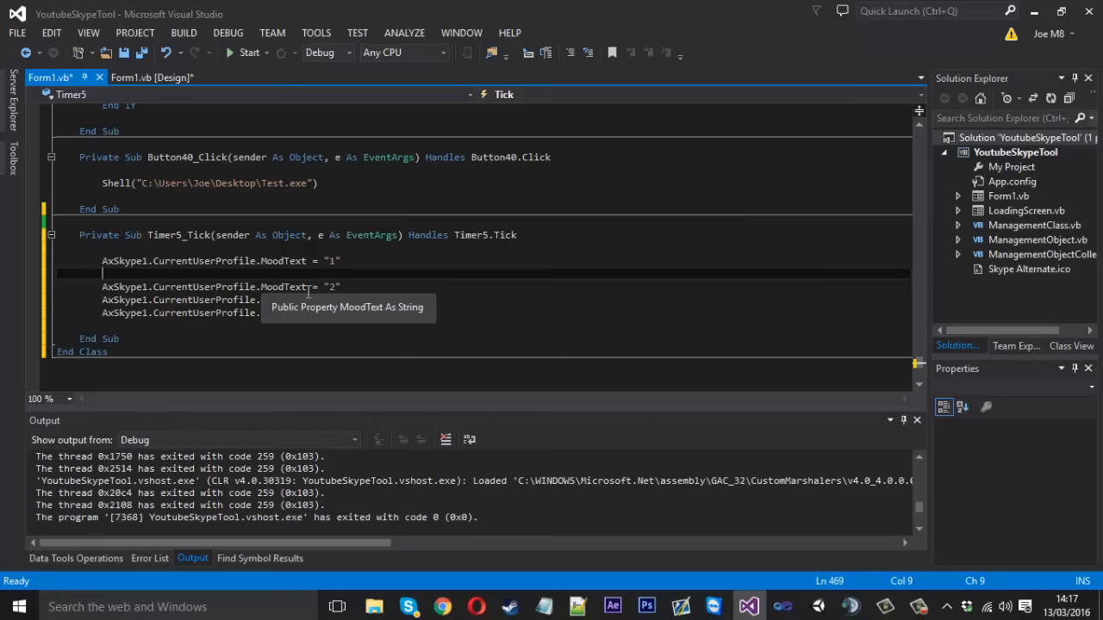
type("System.Threading.Thread.Sleep")
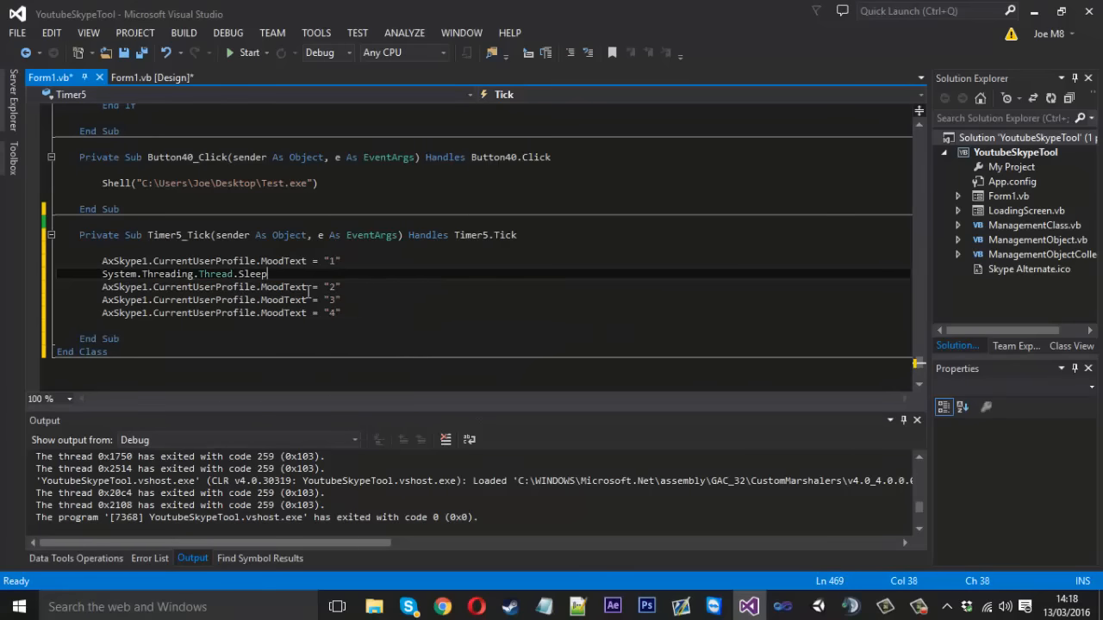
type("(")
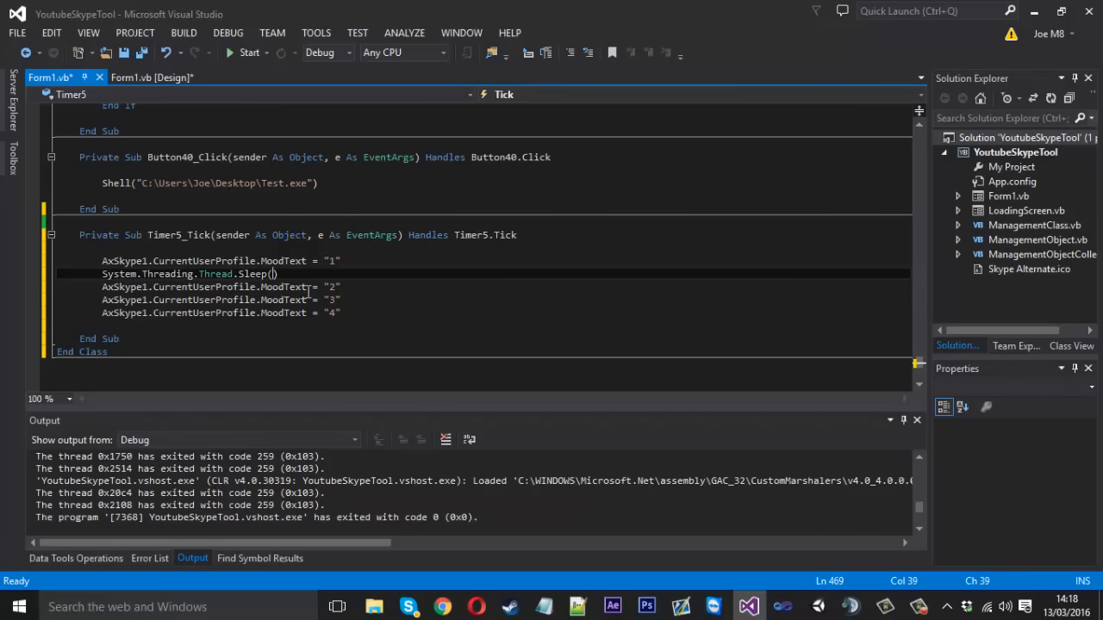
type("111")
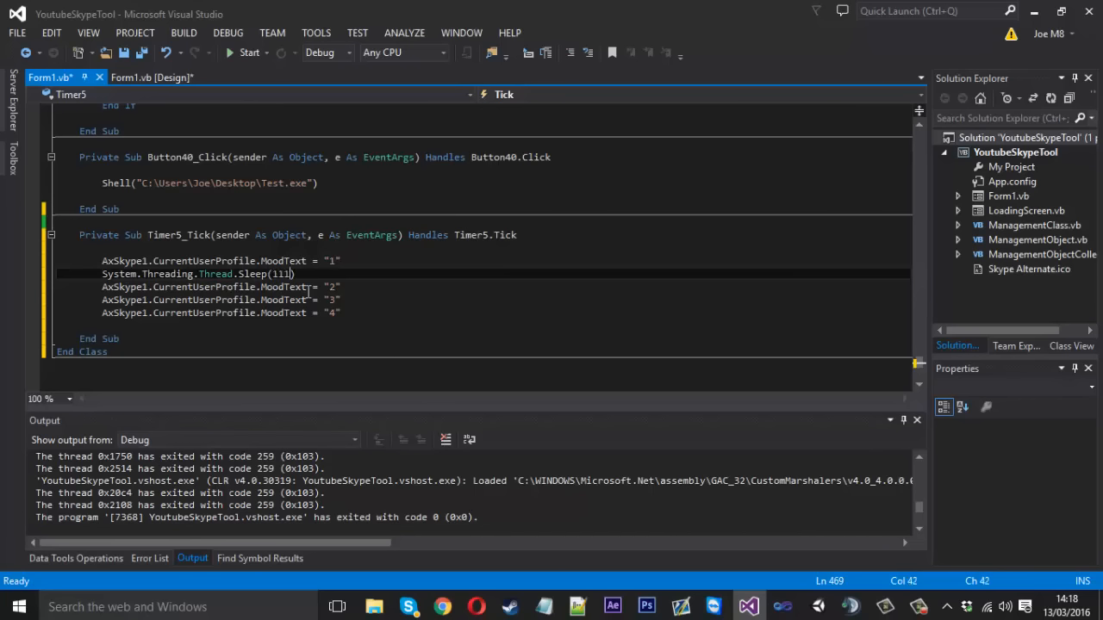
type("100")
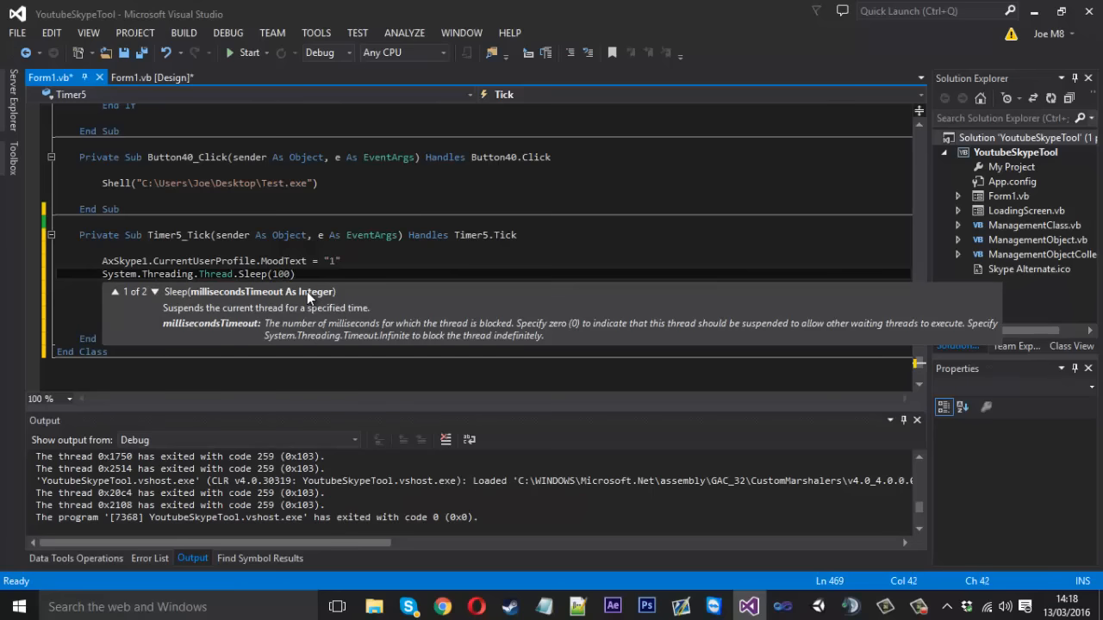
type("0")
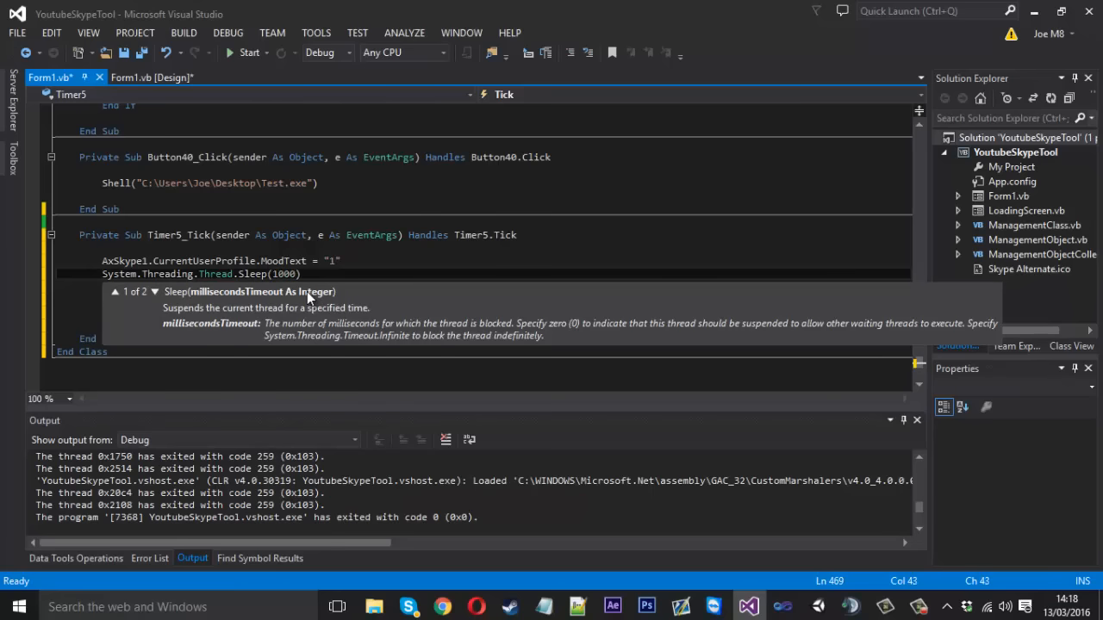
key("Backspace")
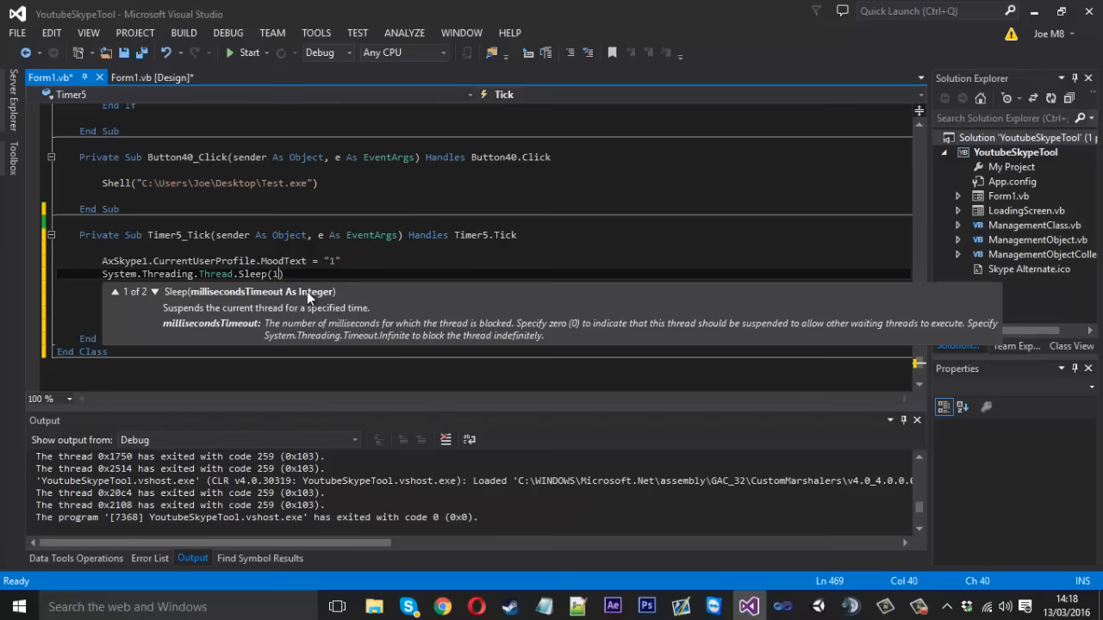
type("T")
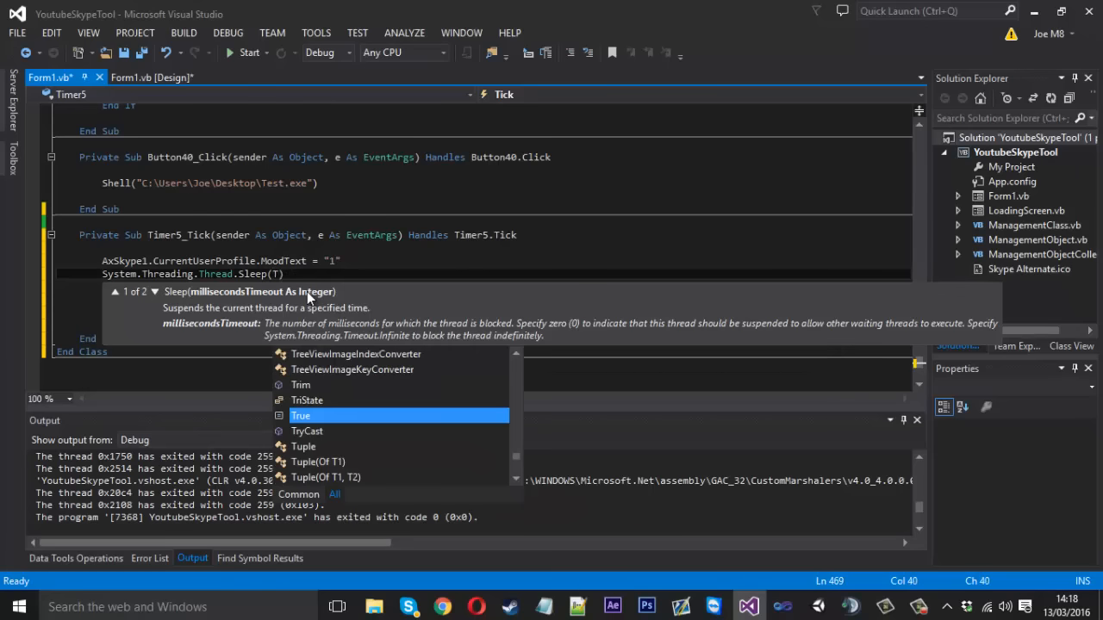
type("rackBar1")
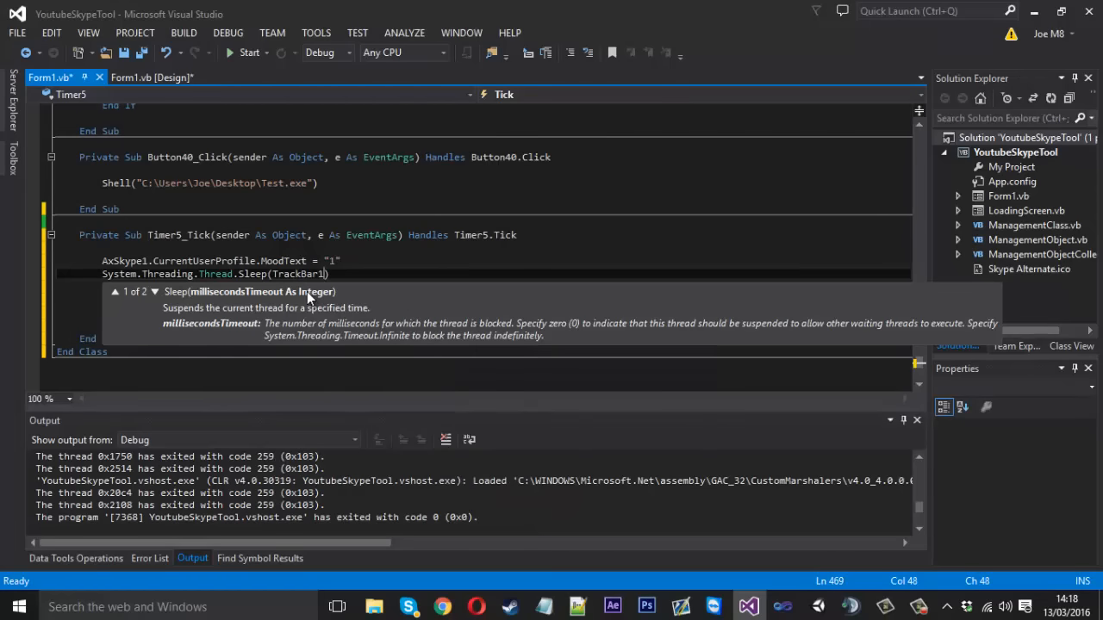
type(".Value")
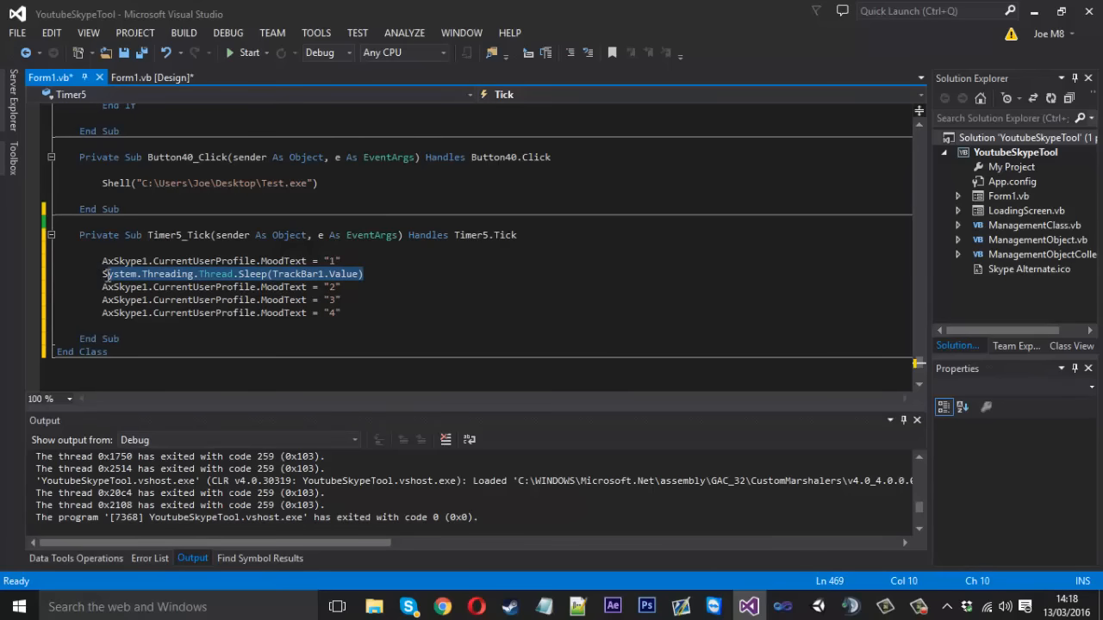
Paste the Sleep(TrackBar1.Value) line after the remaining mood lines so every change is followed by the slider delay.
left_click(341, 286)
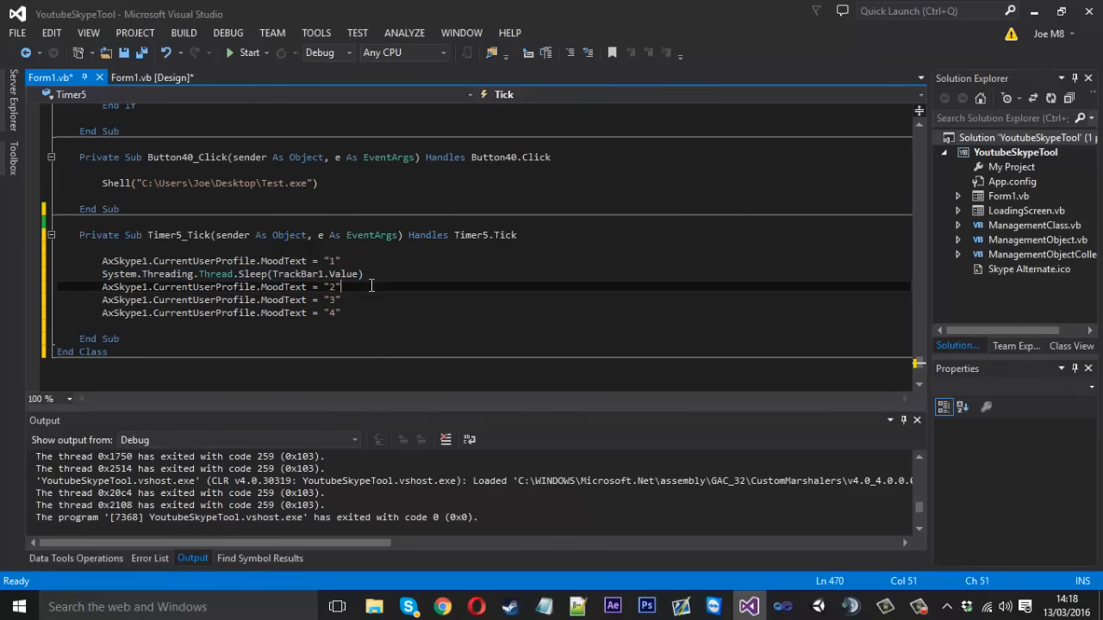
type("System.Threading.Thread.Sleep(TrackBar1.Value)")
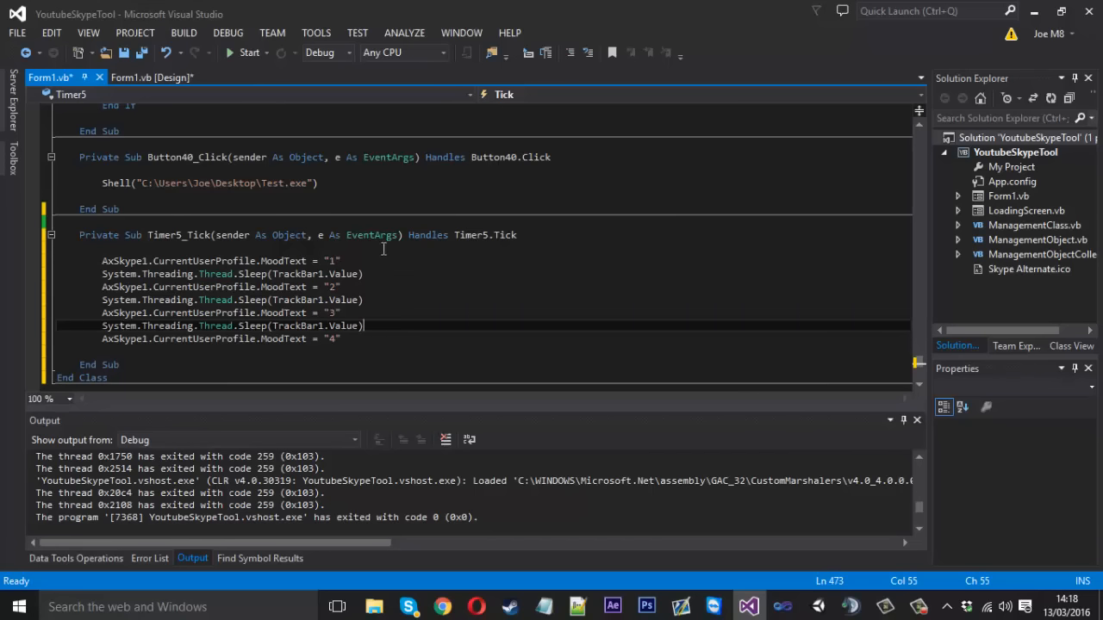
left_click(341, 338)
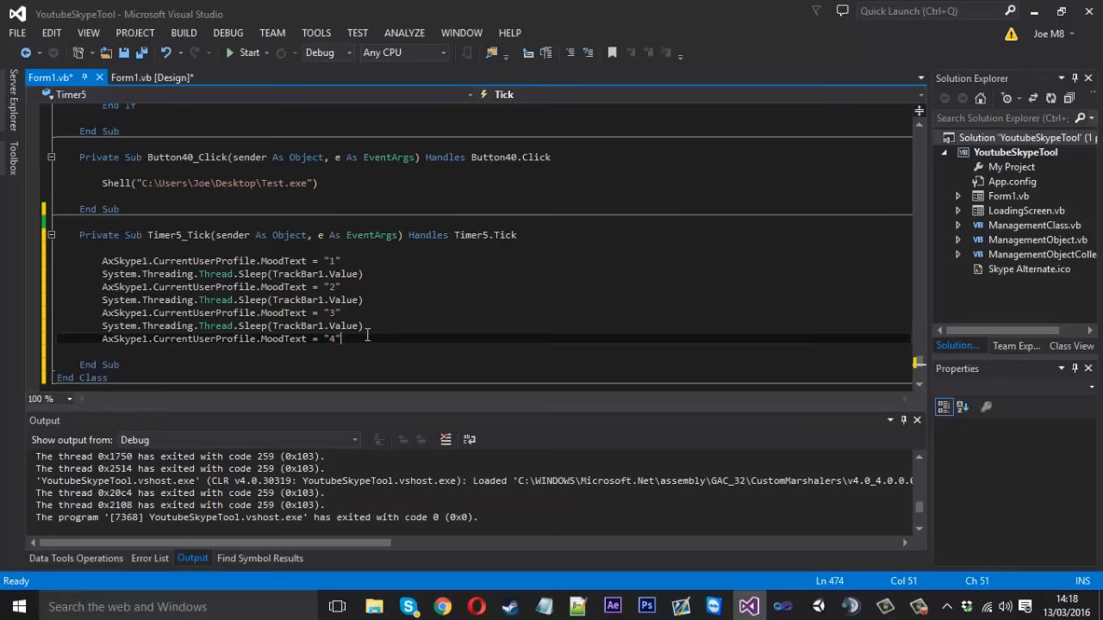
type("System.Threading.Thread.Sleep(TrackBar1.Value)")
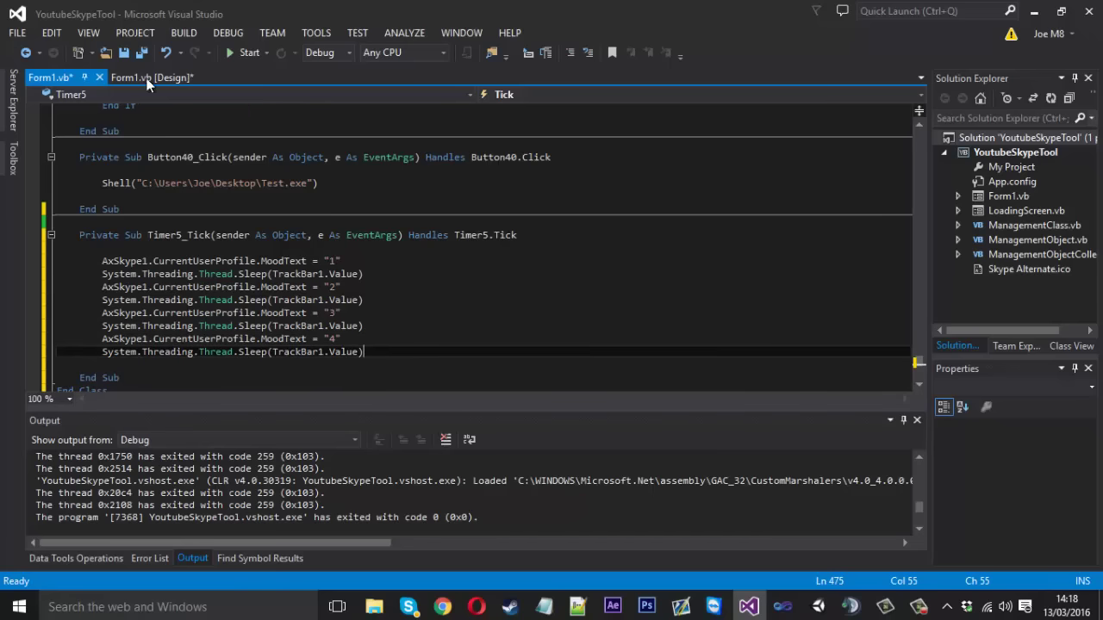
left_click(151, 76)
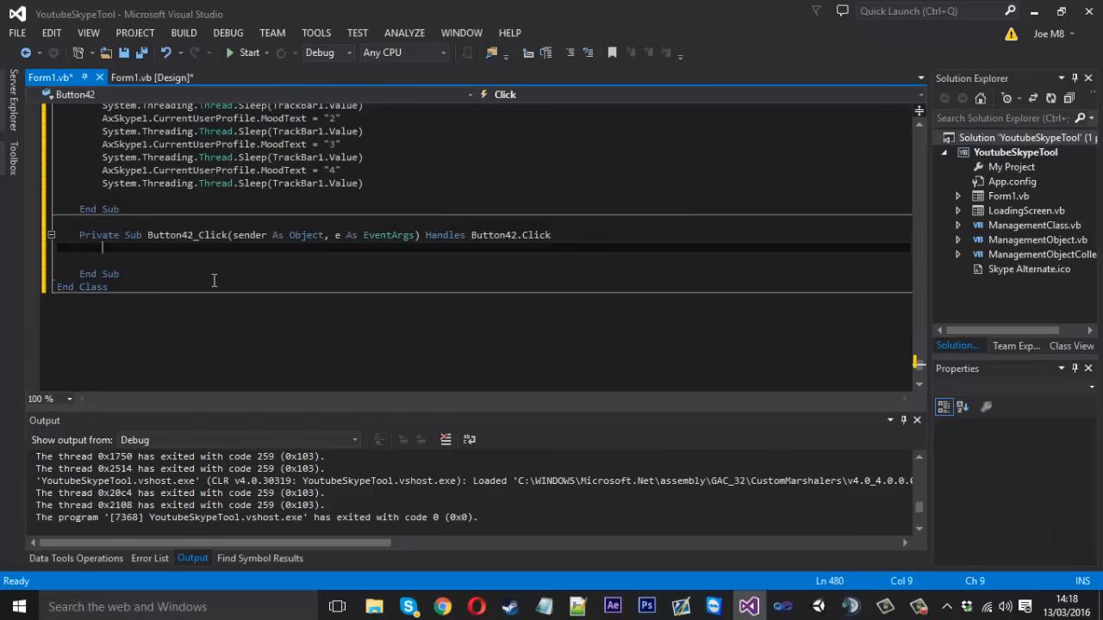
Code Button42_Click with Timer5.Start and Button41_Click with Timer5.Stop, then build and run the tool.
type("Timer5.Start(")
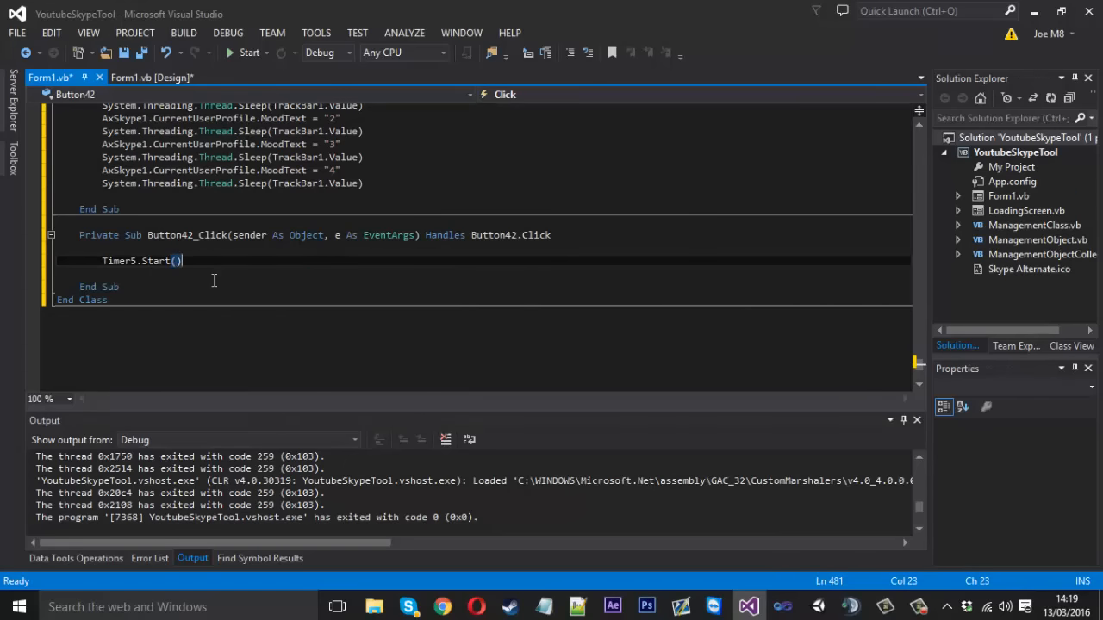
left_click(152, 77)
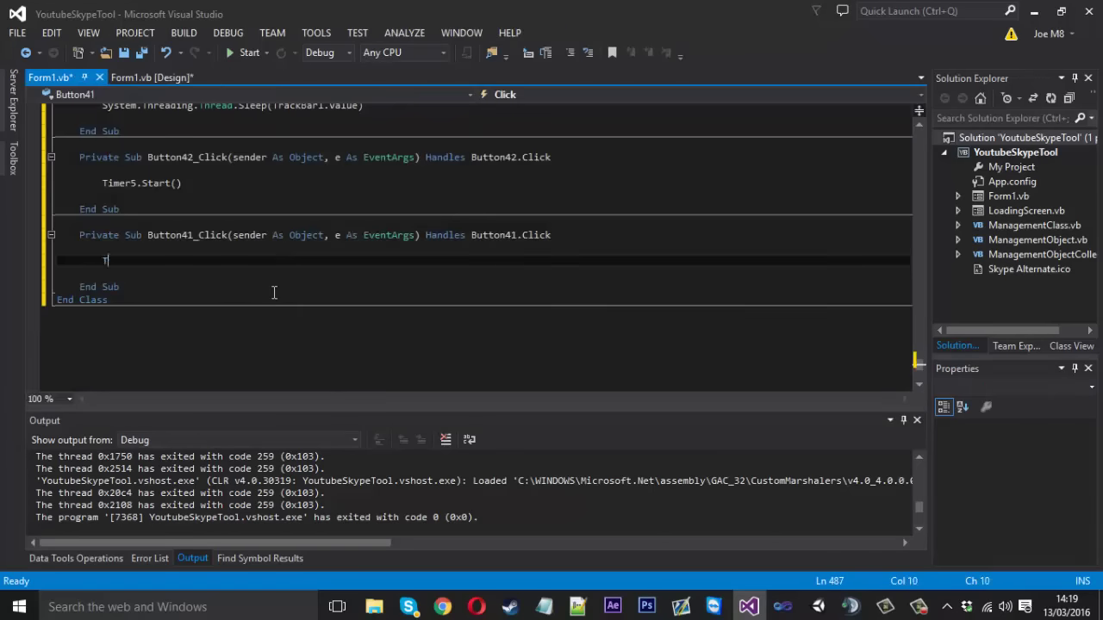
type("Timer5.Stop(")
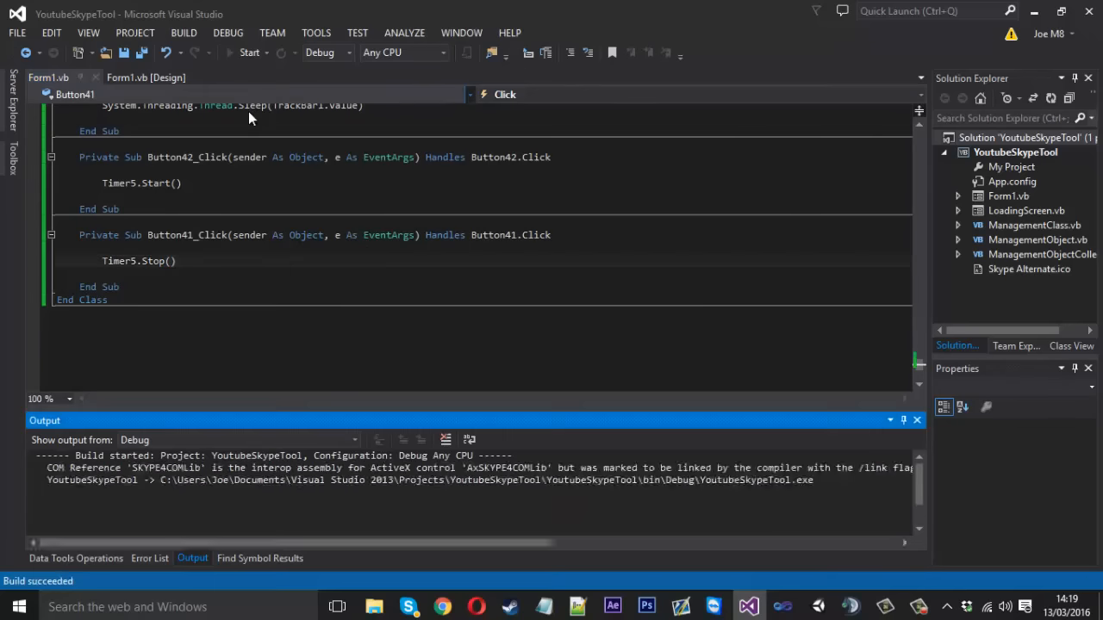
left_click(250, 52)
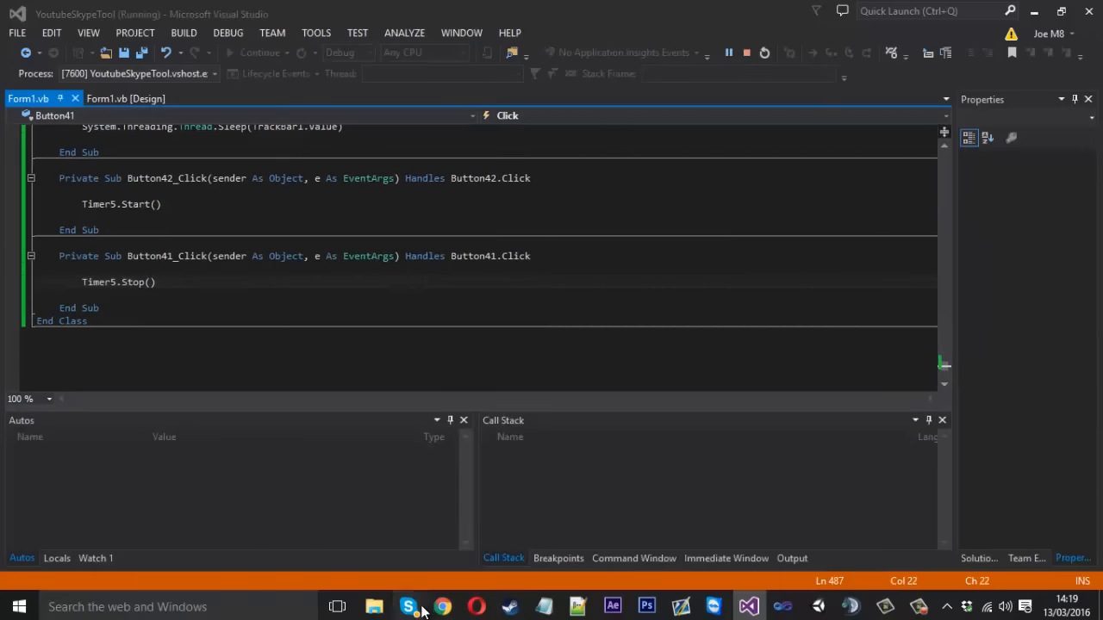
Allow YoutubeSkypeTool access from Skype's API banner, check its RTE tab, and close the tool.
left_click(407, 606)
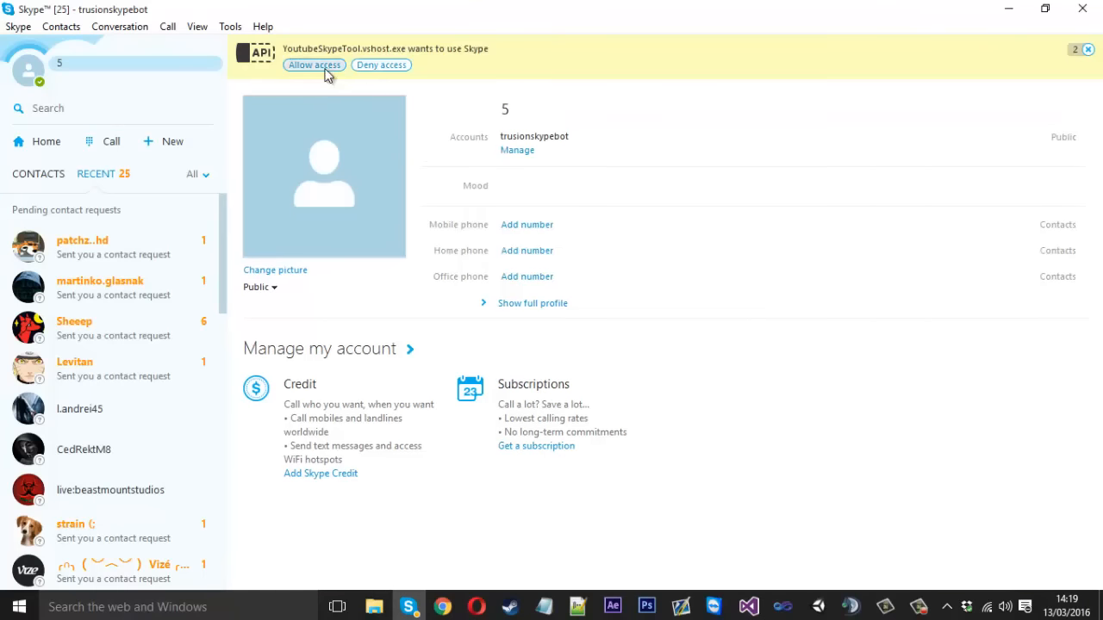
left_click(314, 66)
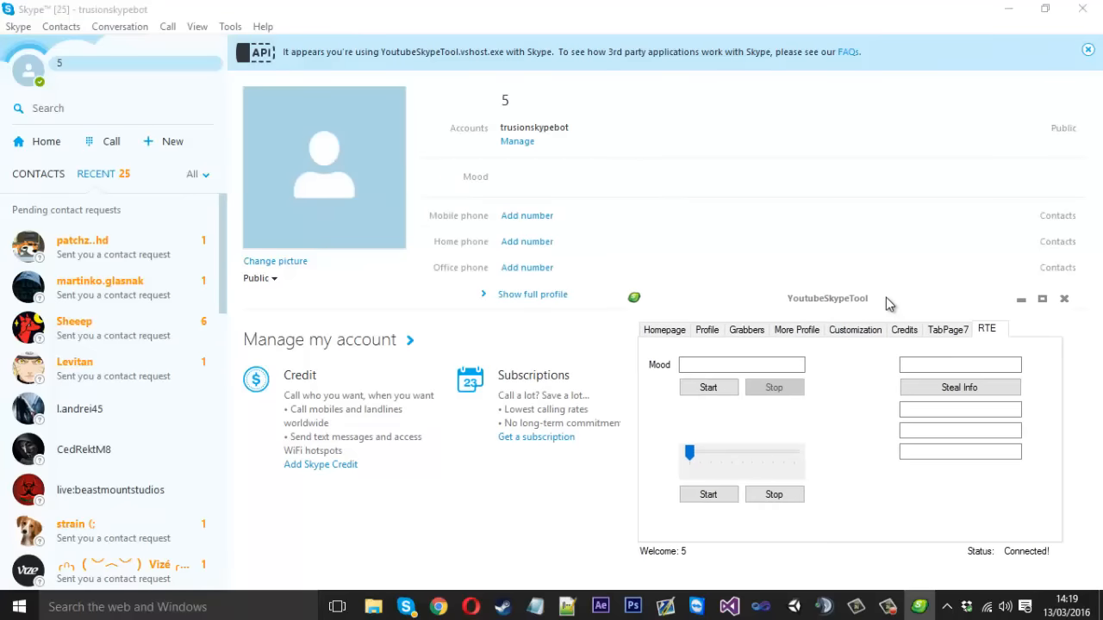
left_click(708, 489)
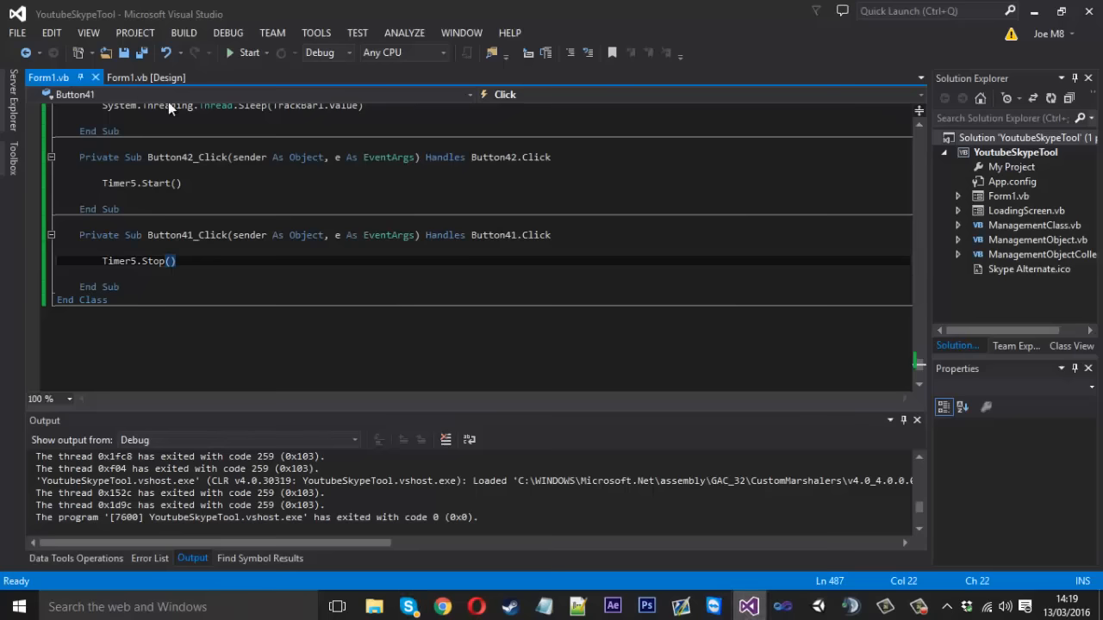
Set TrackBar1 in Properties to Minimum 1000, Maximum 10000, SmallChange 500 and LargeChange 1000.
left_click(146, 78)
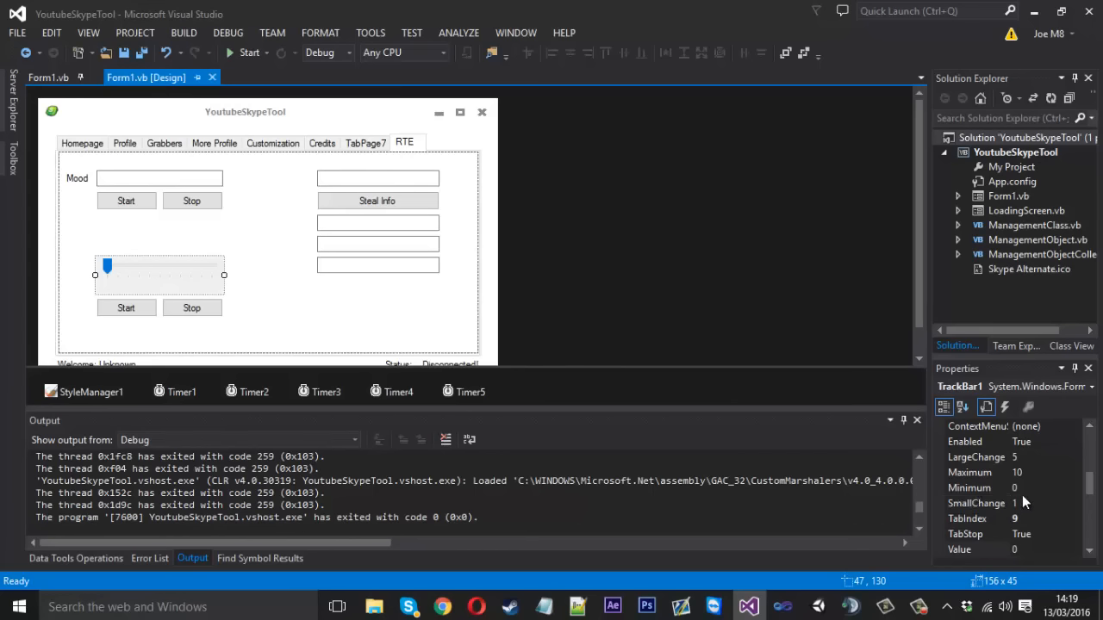
mouse_move(1027, 472)
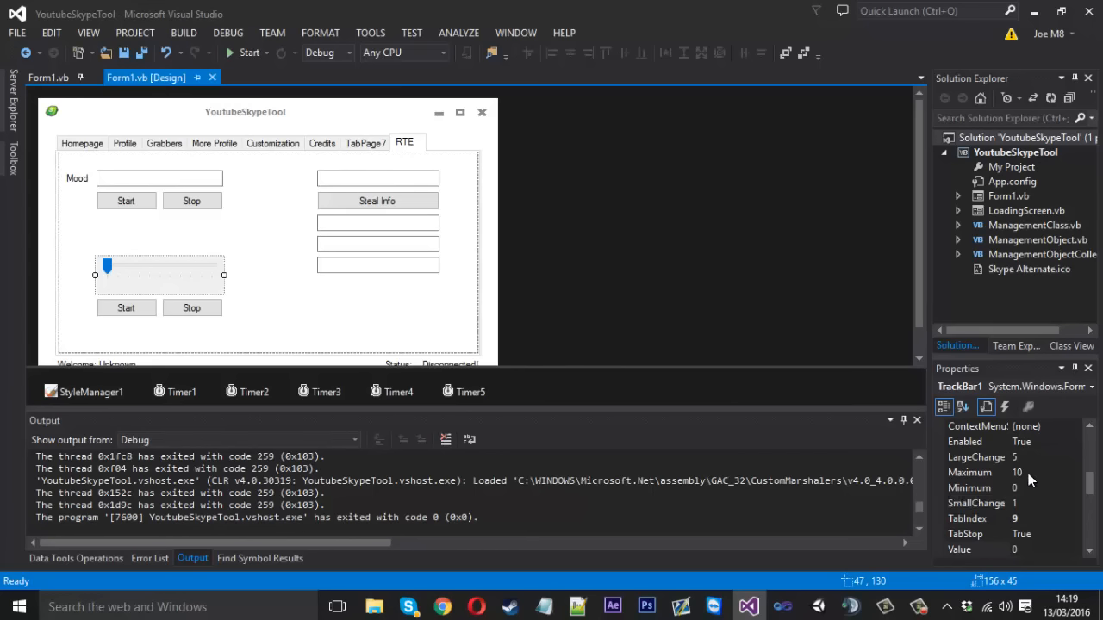
mouse_move(1030, 479)
type("000")
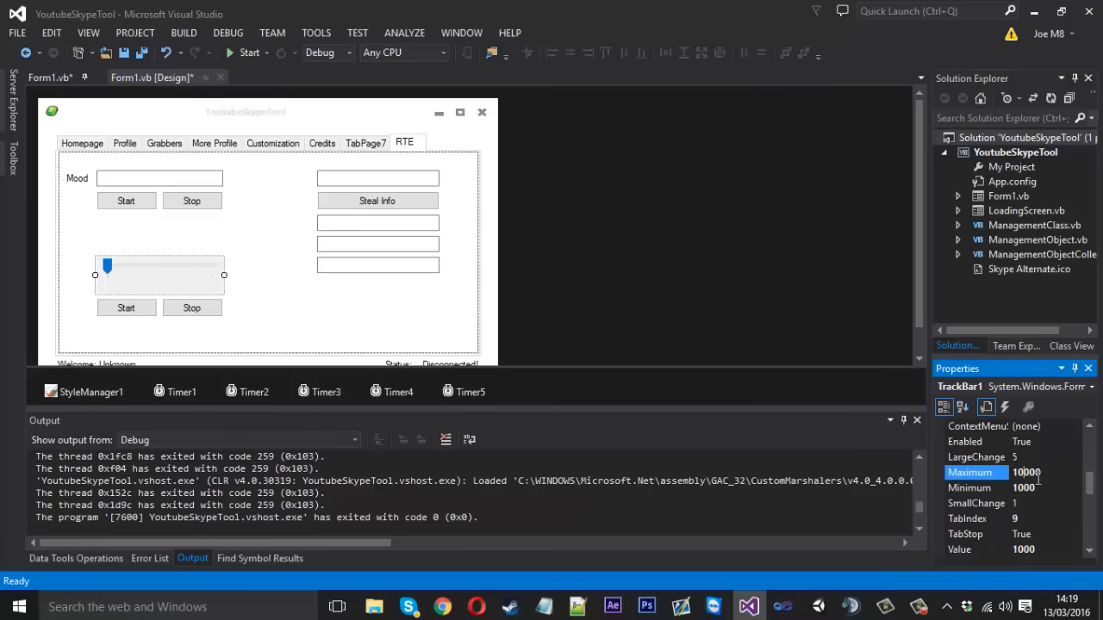
left_click(968, 487)
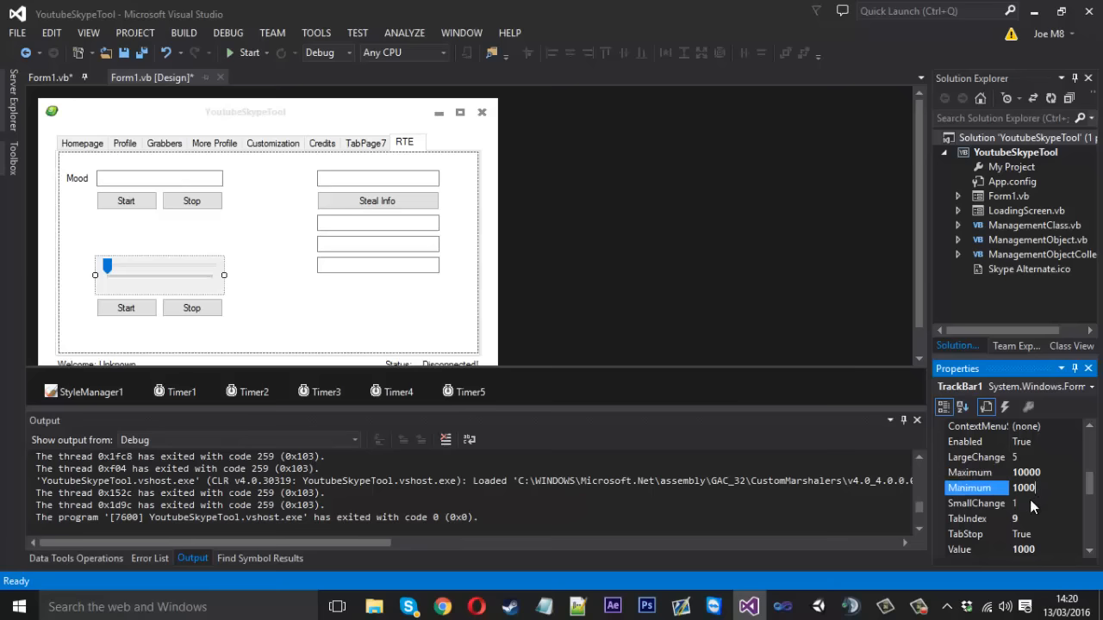
left_click(975, 503)
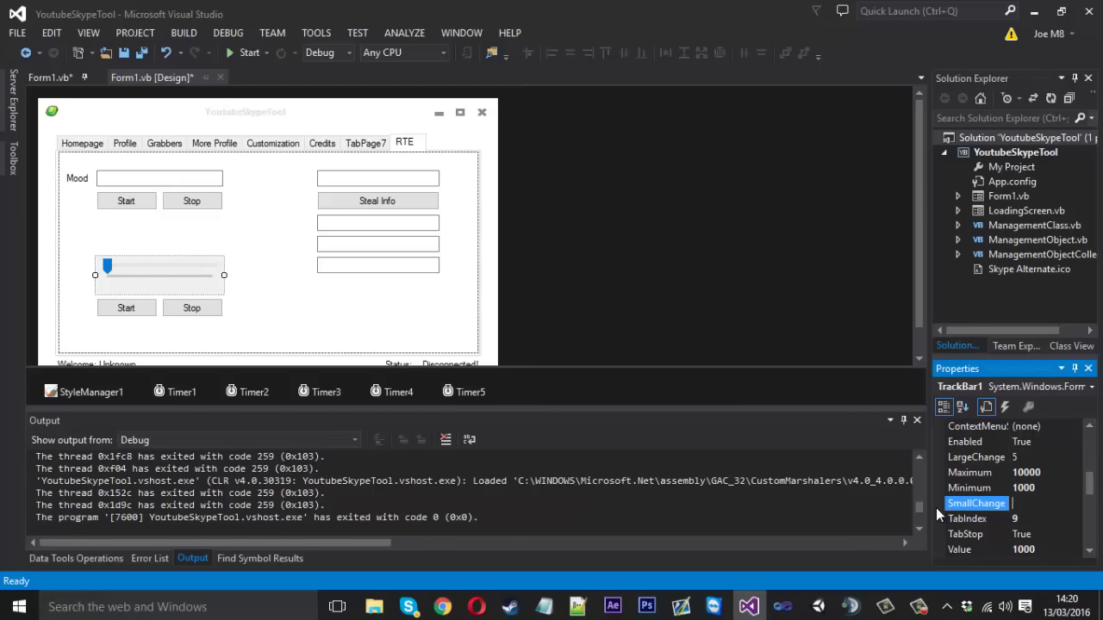
type("500")
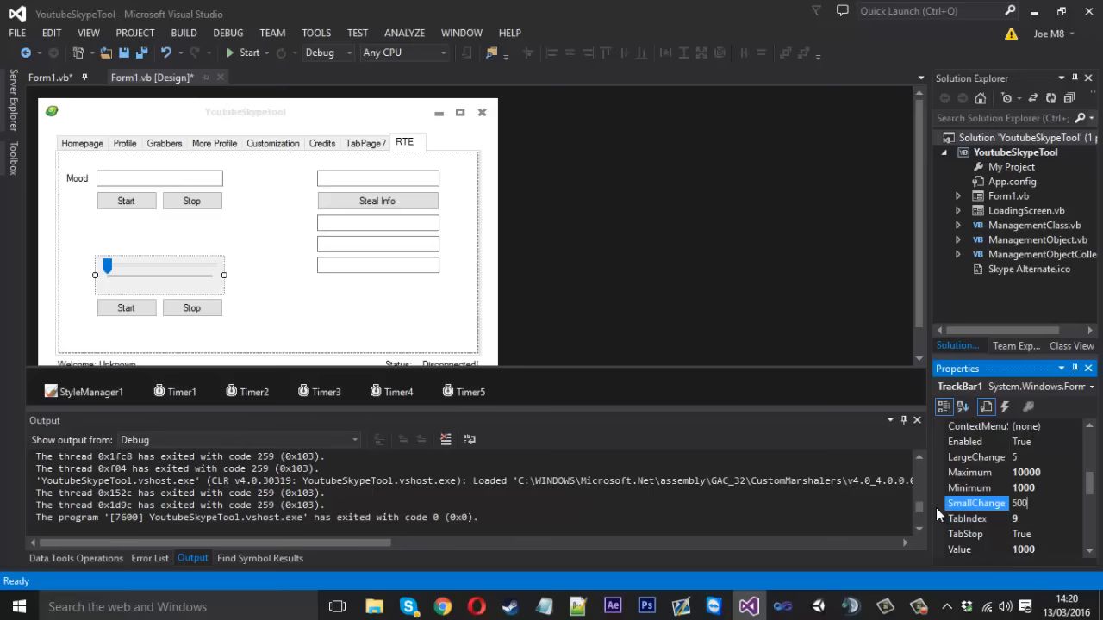
left_click(975, 457)
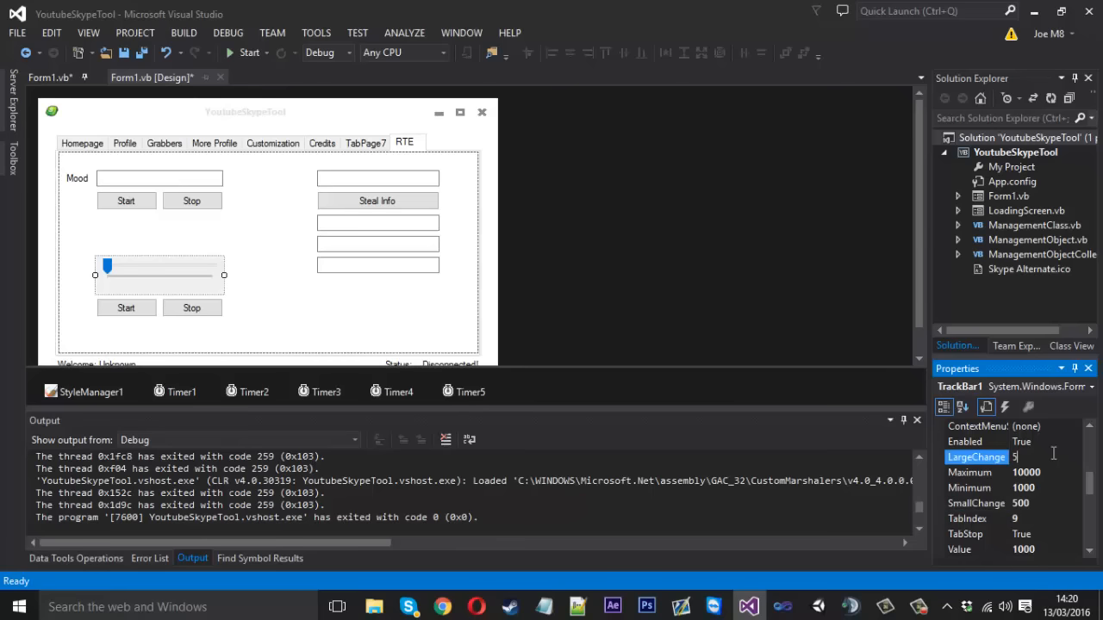
type("100")
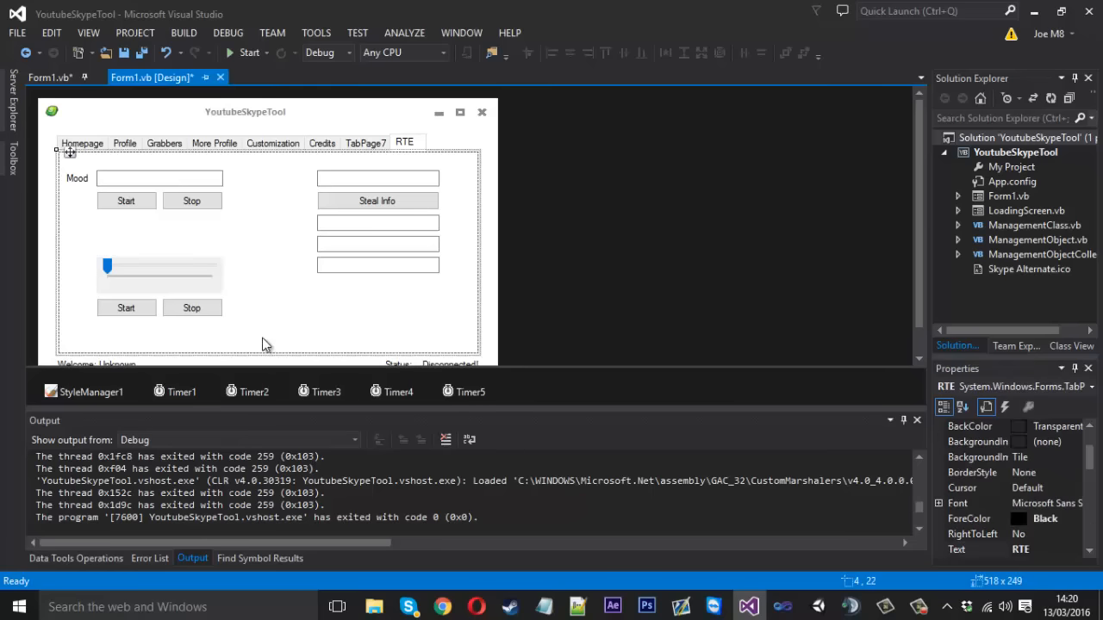
left_click(155, 265)
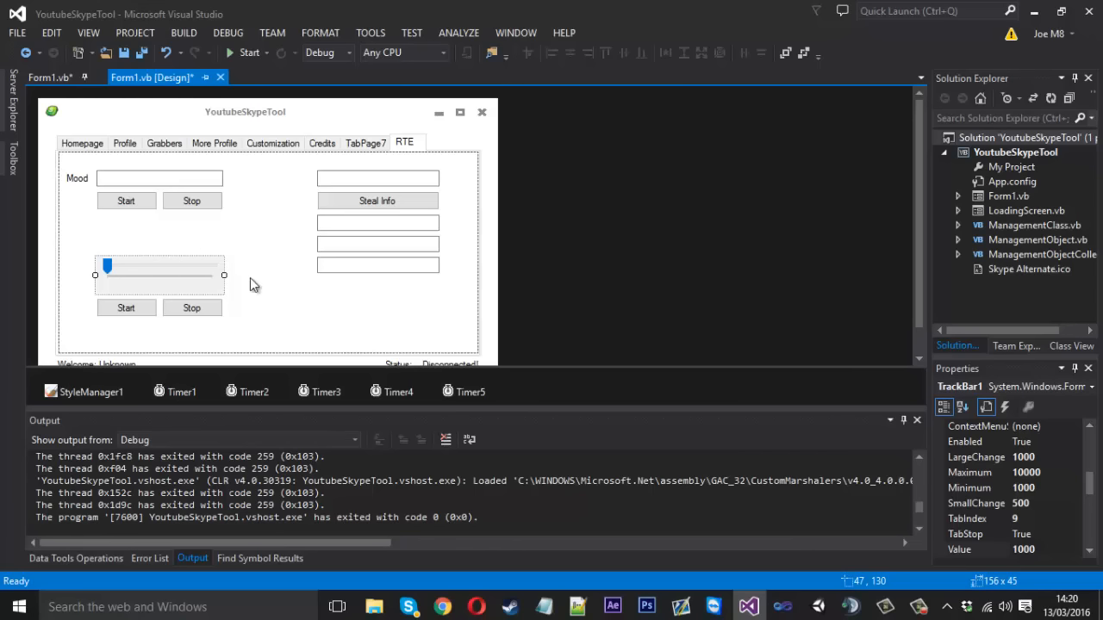
mouse_move(159, 259)
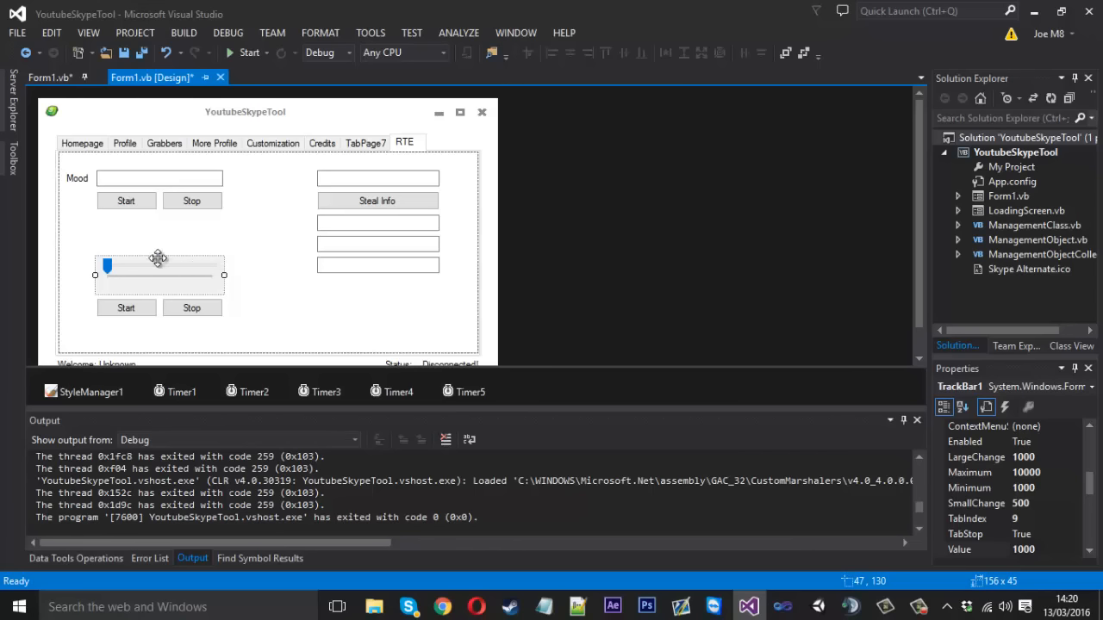
mouse_move(165, 262)
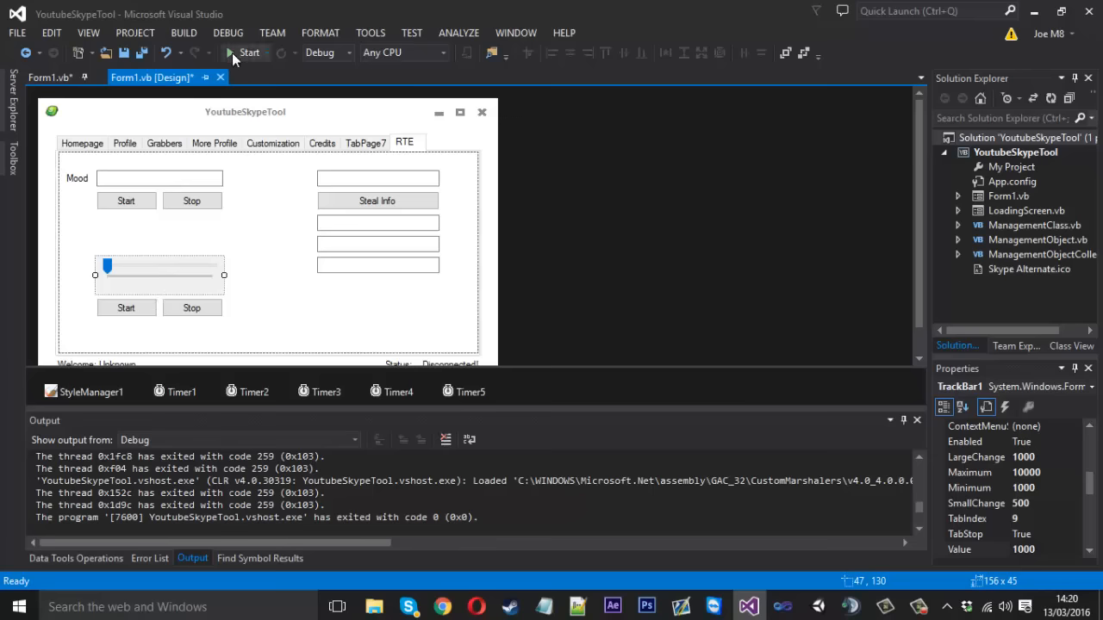
Run the tool beside Skype, start the RTE mood cycler, stop it once the mood shows 4, and close the tool.
left_click(248, 51)
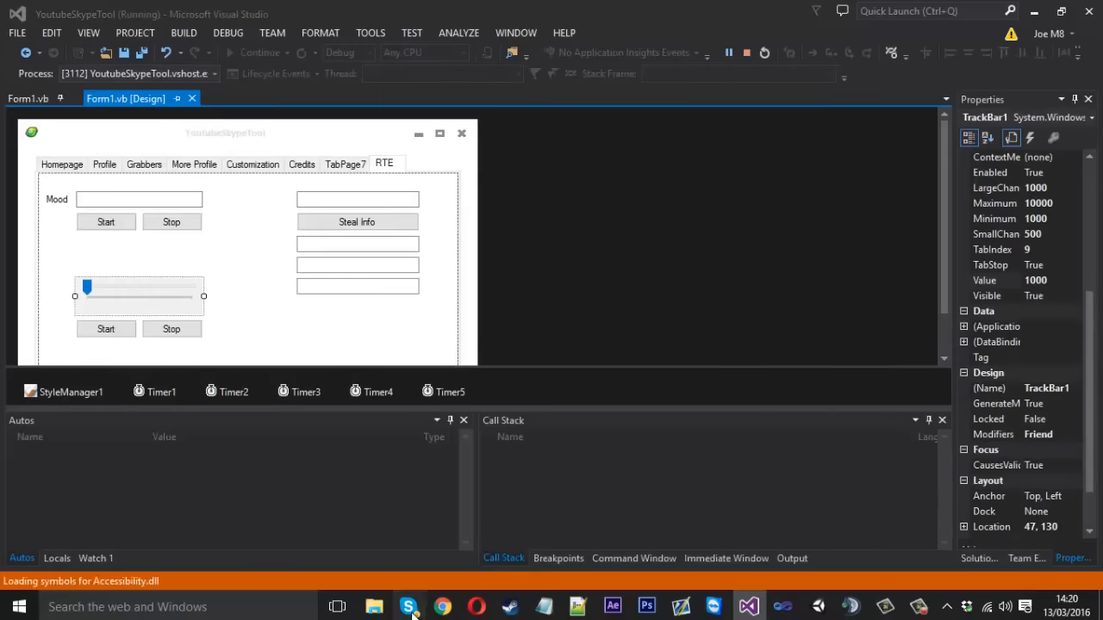
left_click(408, 606)
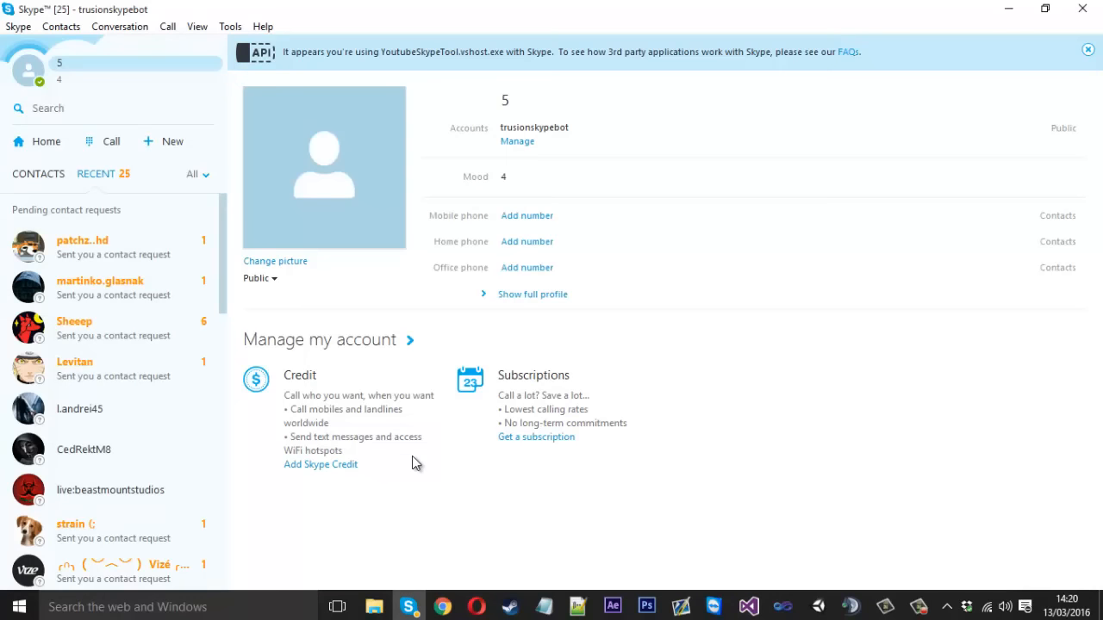
left_click(1087, 49)
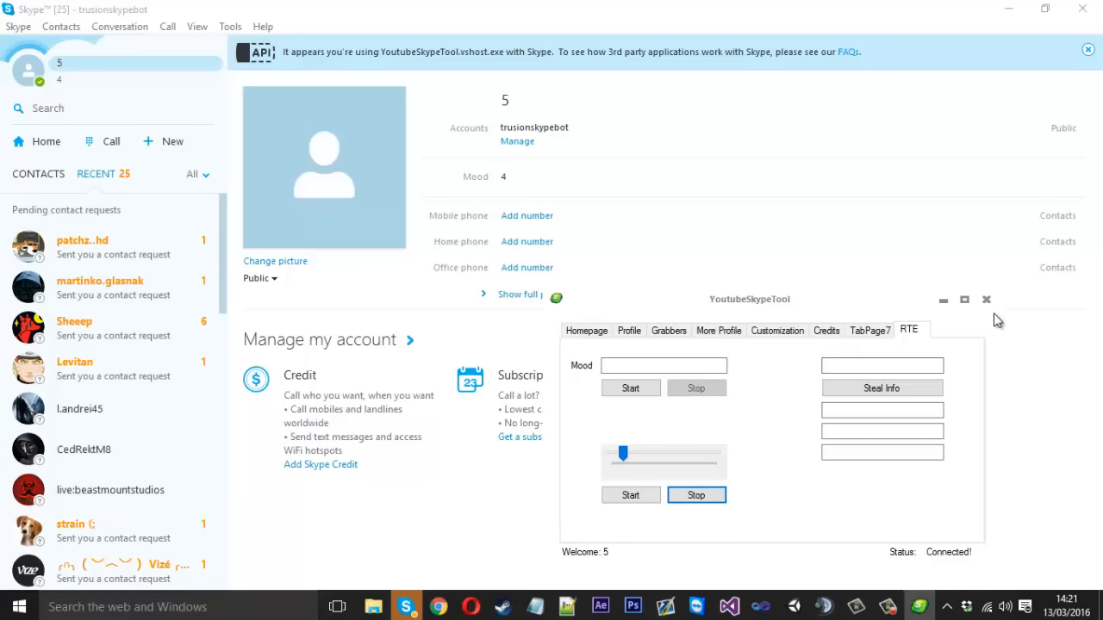
mouse_move(607, 490)
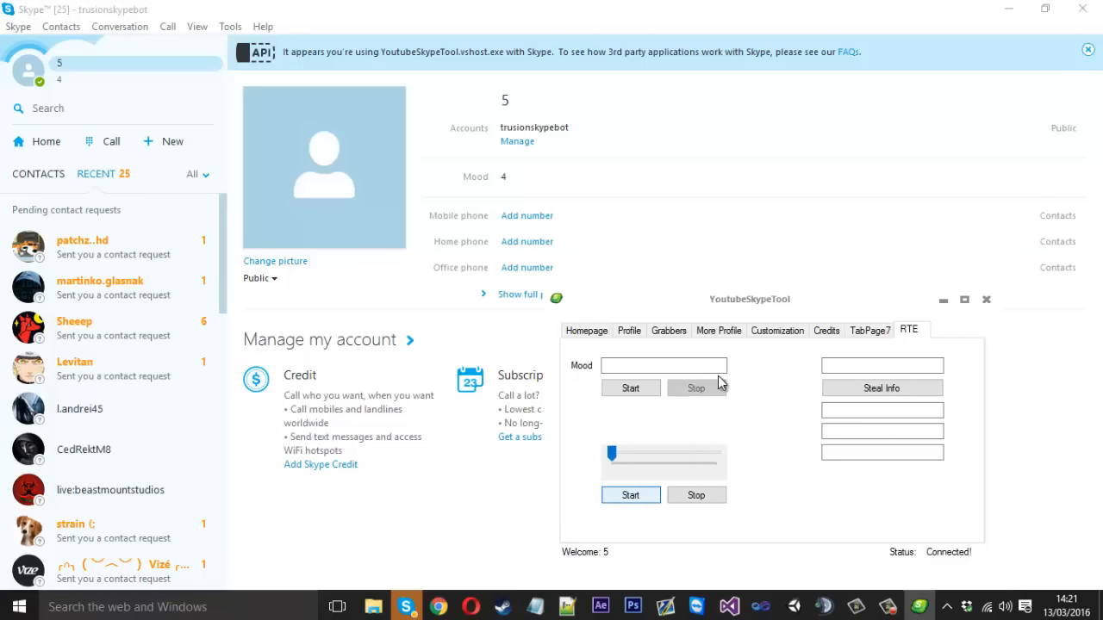
left_click(696, 494)
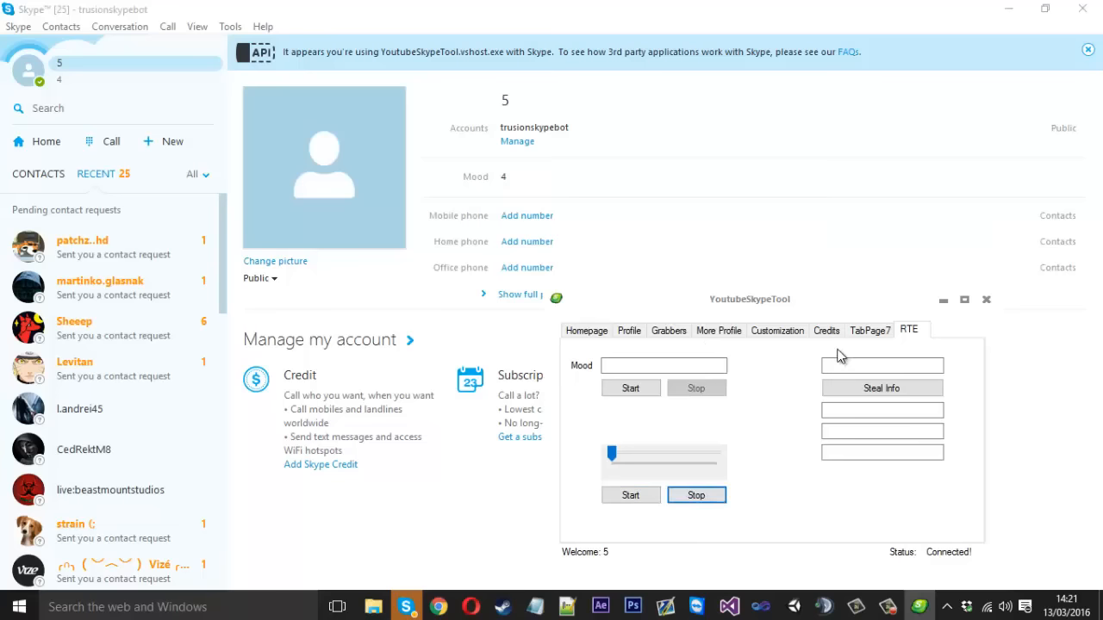
left_click(985, 300)
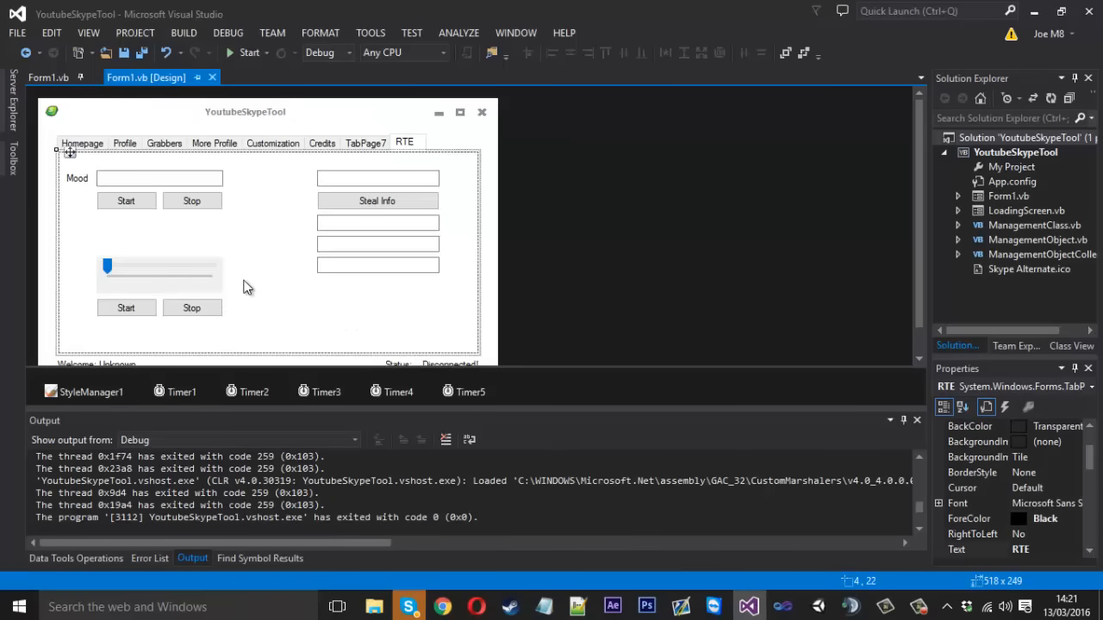
Open the Start button's code from the designer and review Timer5_Tick's Thread.Sleep(TrackBar1.Value) delay lines.
left_click(126, 307)
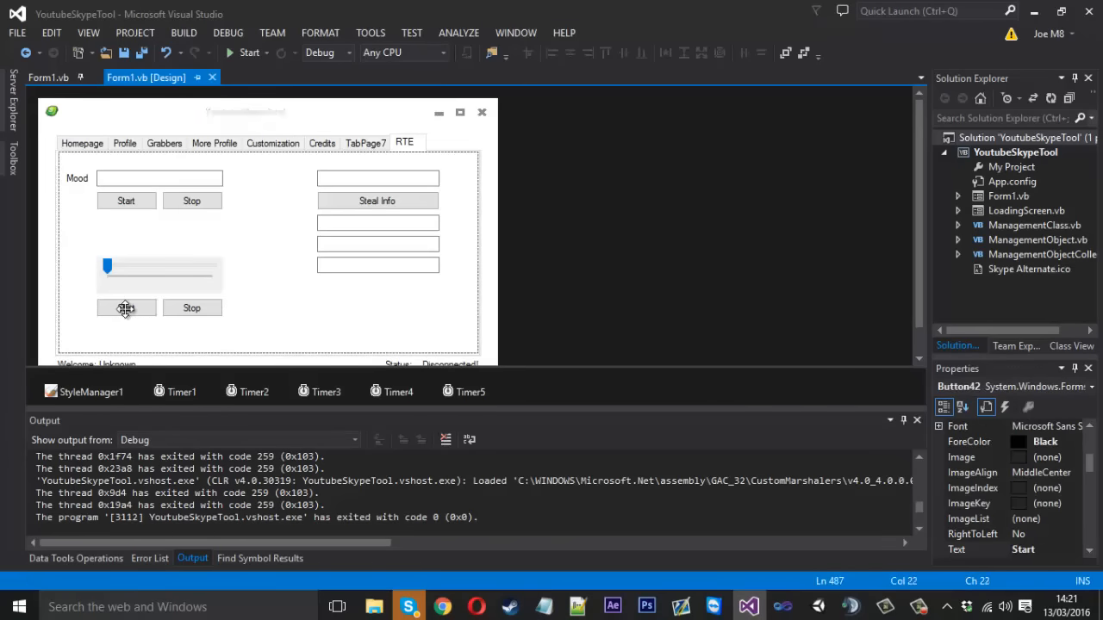
double_click(125, 306)
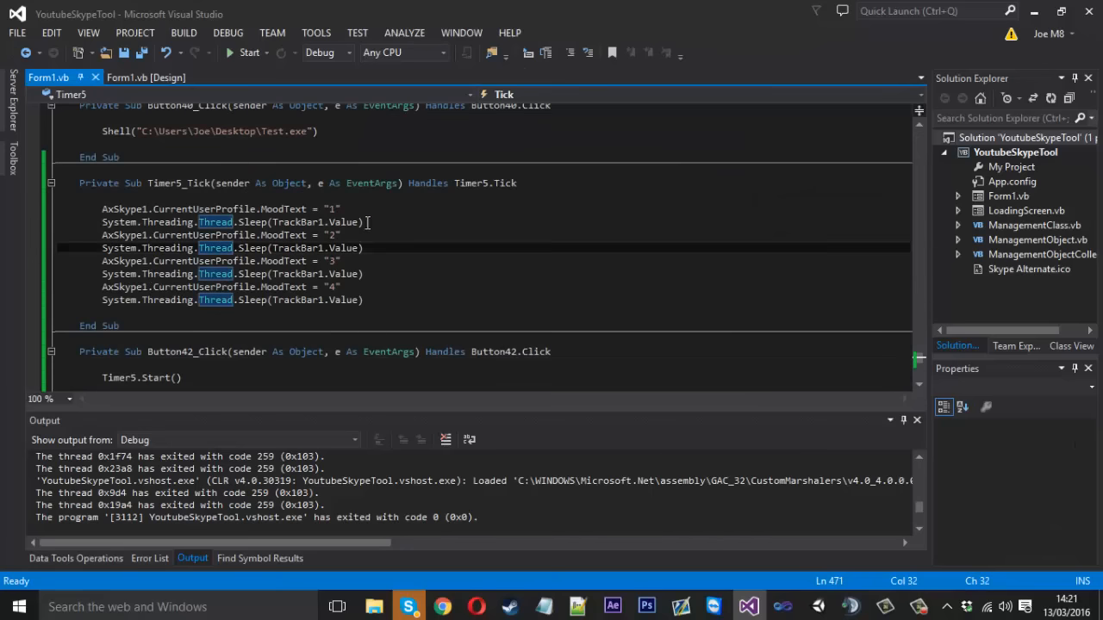
left_click(341, 208)
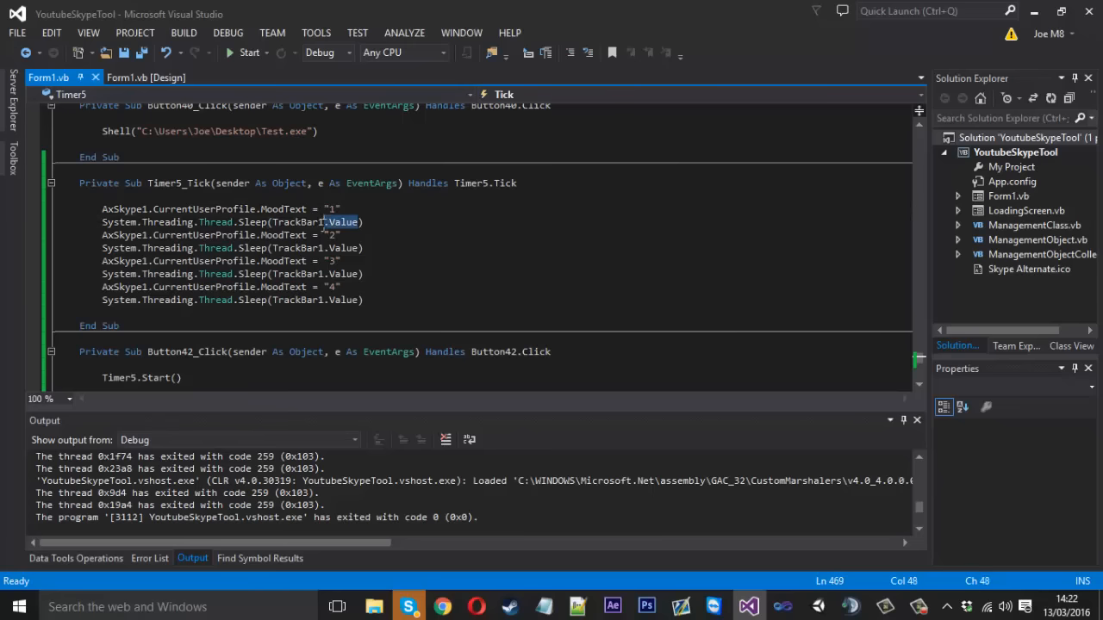
left_click(145, 76)
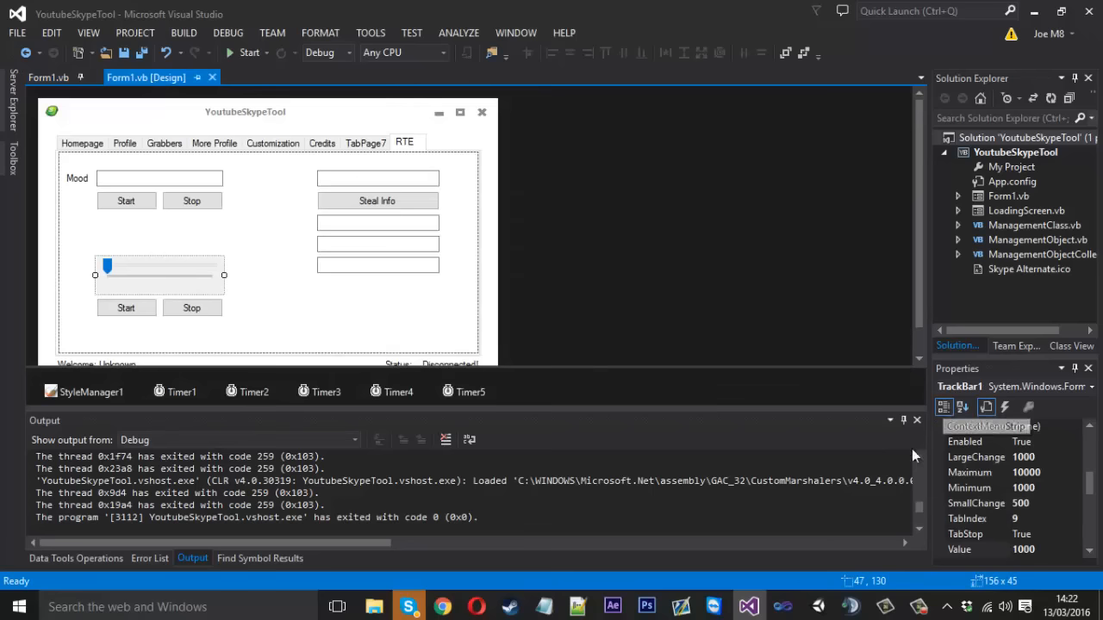
left_click(126, 306)
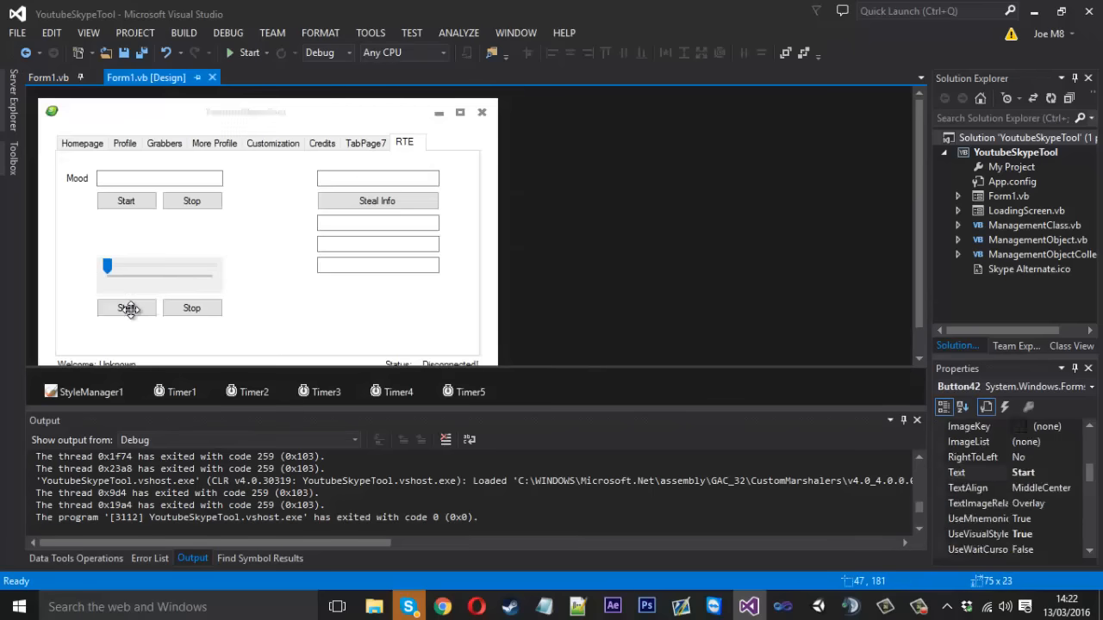
double_click(125, 307)
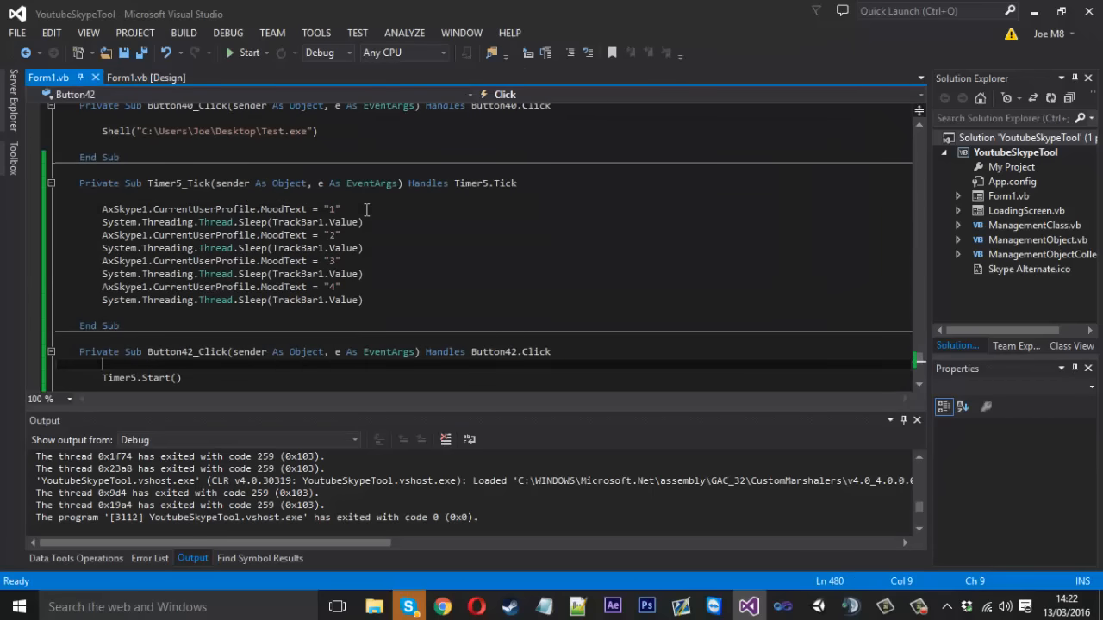
left_click(366, 272)
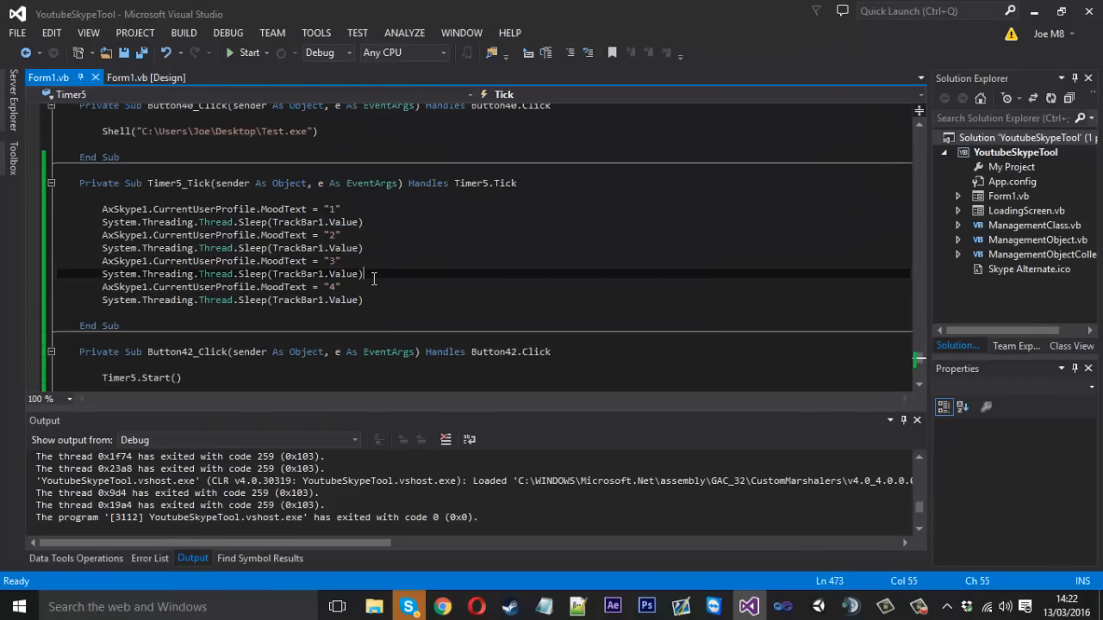